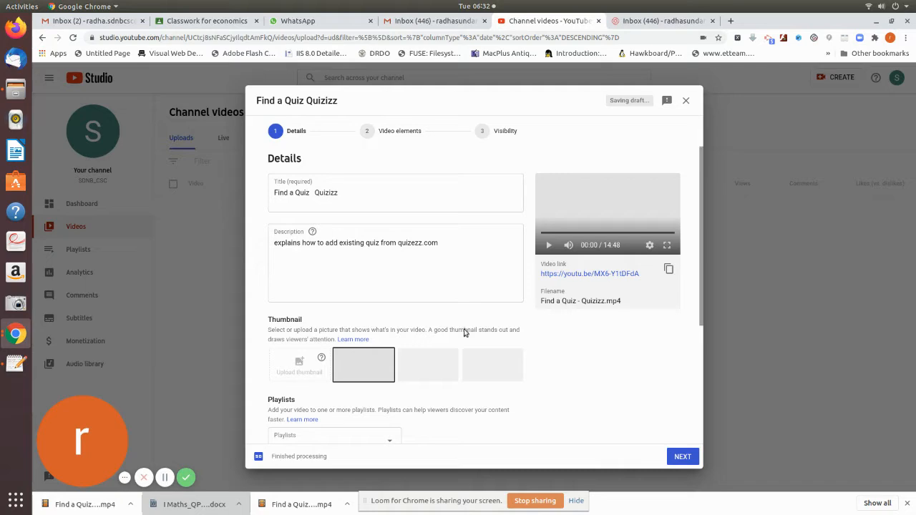
{"action": "mouse_move", "coordinate": [613, 252]}
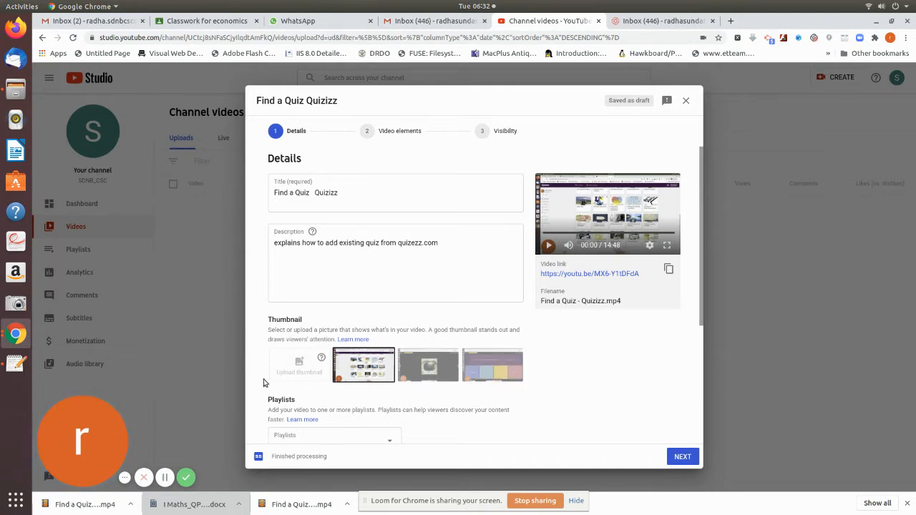
{"action": "mouse_move", "coordinate": [608, 382]}
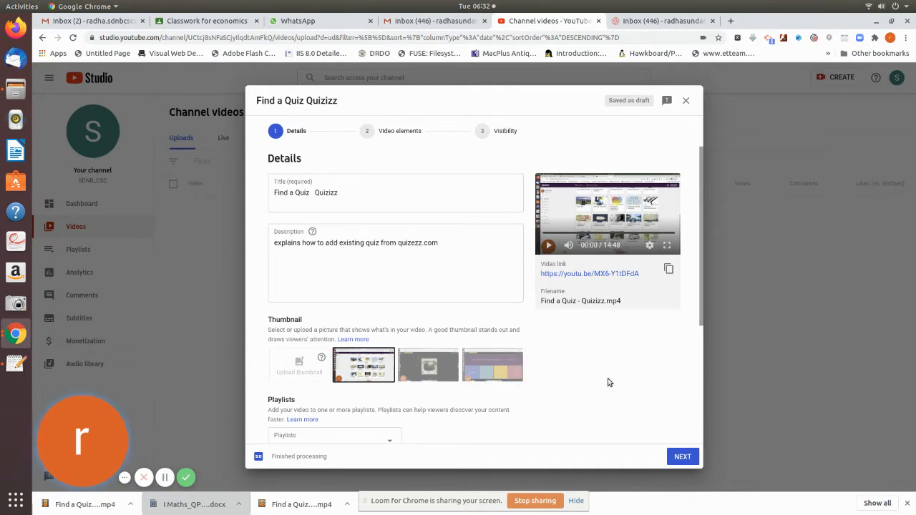
{"action": "mouse_move", "coordinate": [626, 370]}
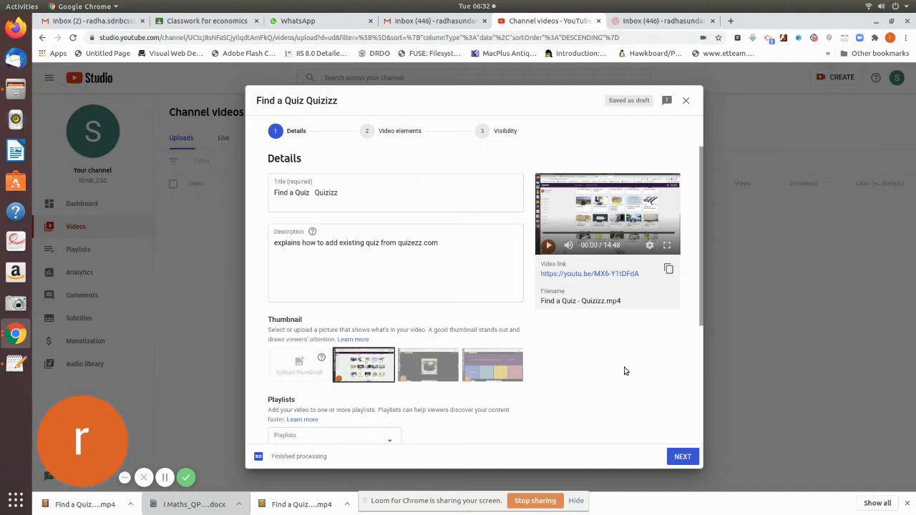
Mark the video as not made for kids and leave age restriction at 'No, don't restrict'.
{"action": "scroll", "scroll_direction": "down", "scroll_amount": 3}
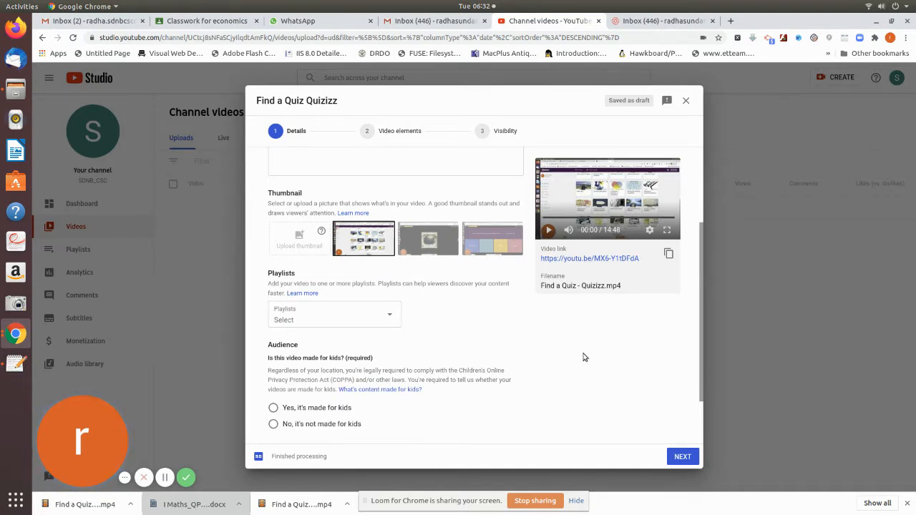
{"action": "scroll", "scroll_direction": "down", "scroll_amount": 3}
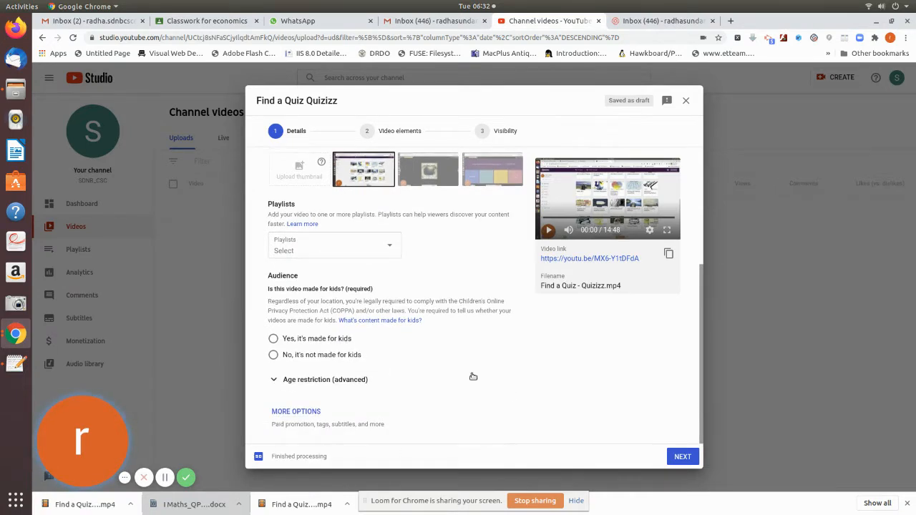
{"action": "mouse_move", "coordinate": [304, 365]}
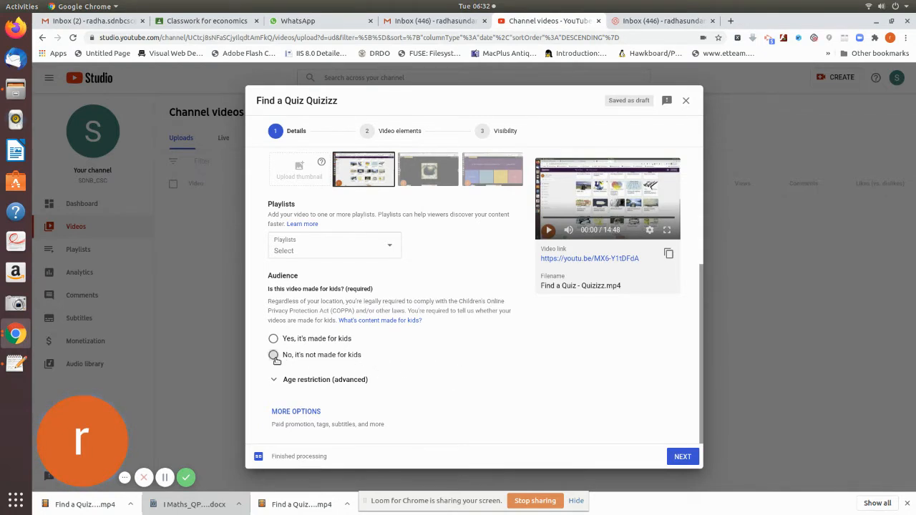
{"action": "left_click", "coordinate": [272, 355]}
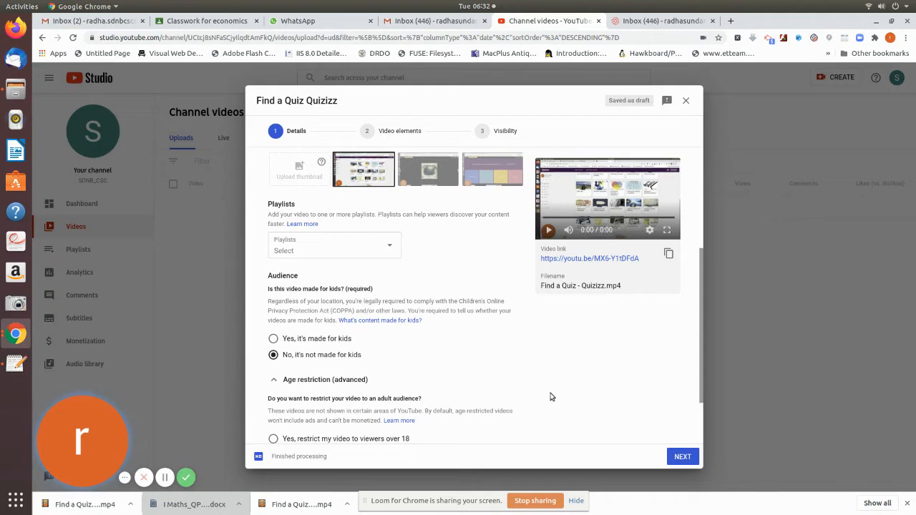
{"action": "scroll", "scroll_direction": "down", "scroll_amount": 3}
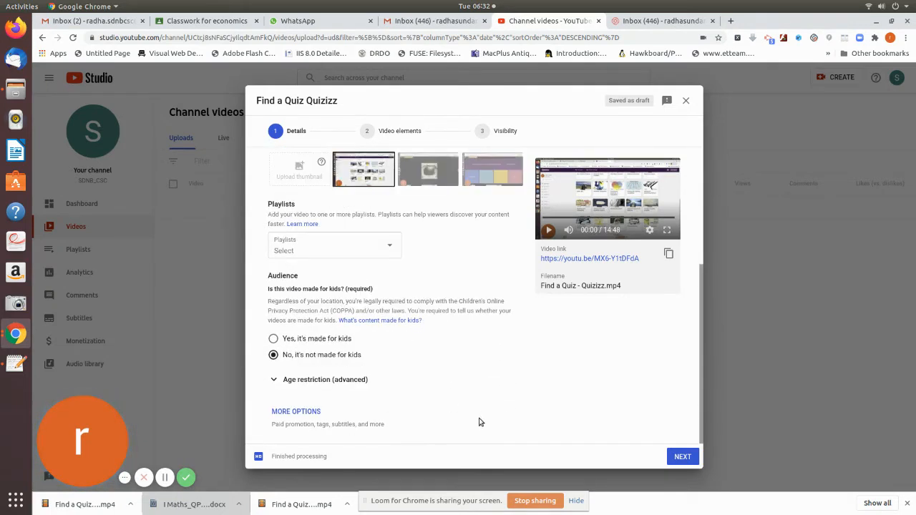
{"action": "left_click", "coordinate": [325, 380]}
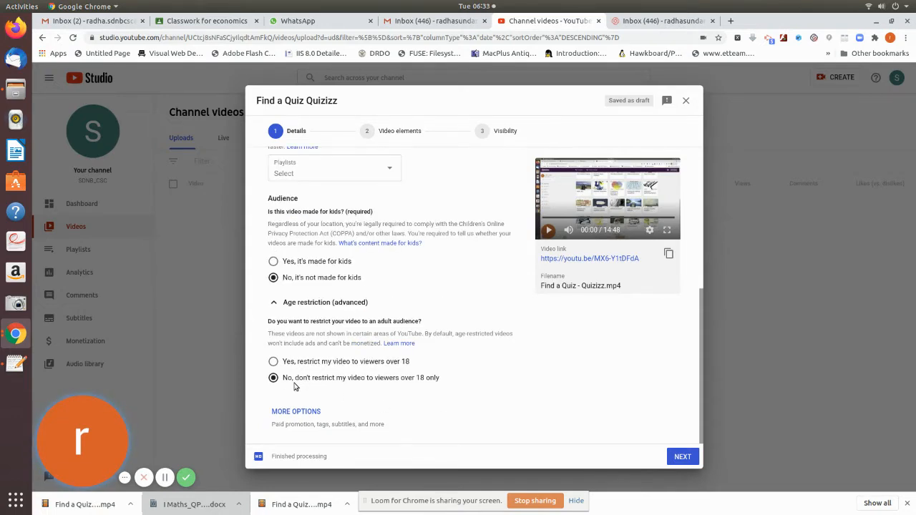
{"action": "mouse_move", "coordinate": [494, 367]}
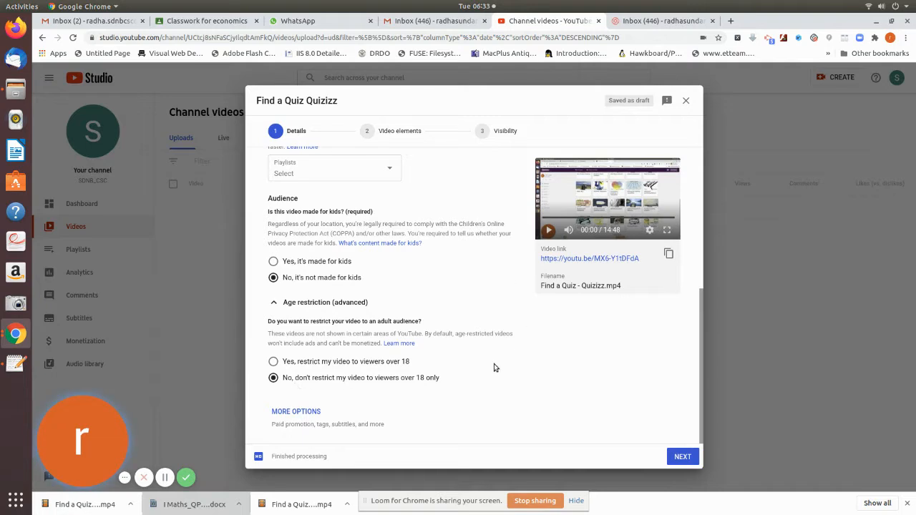
{"action": "mouse_move", "coordinate": [441, 390]}
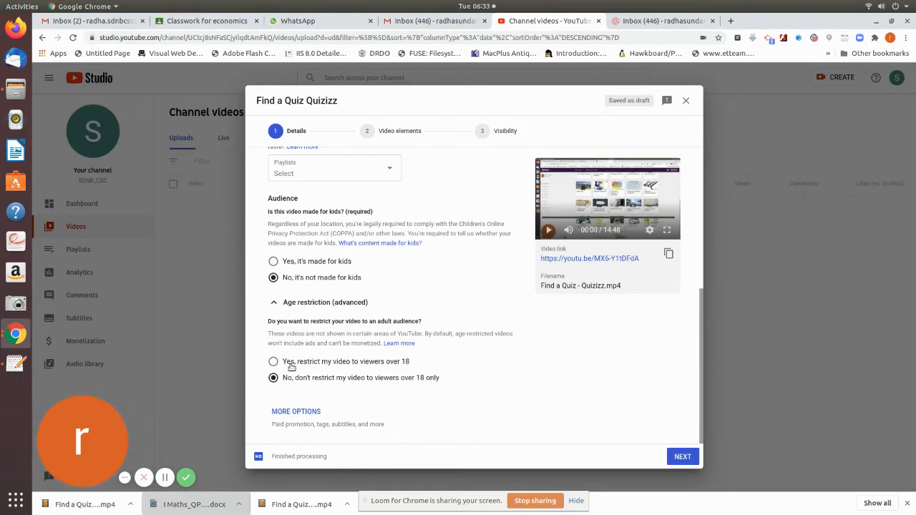
{"action": "mouse_move", "coordinate": [600, 404]}
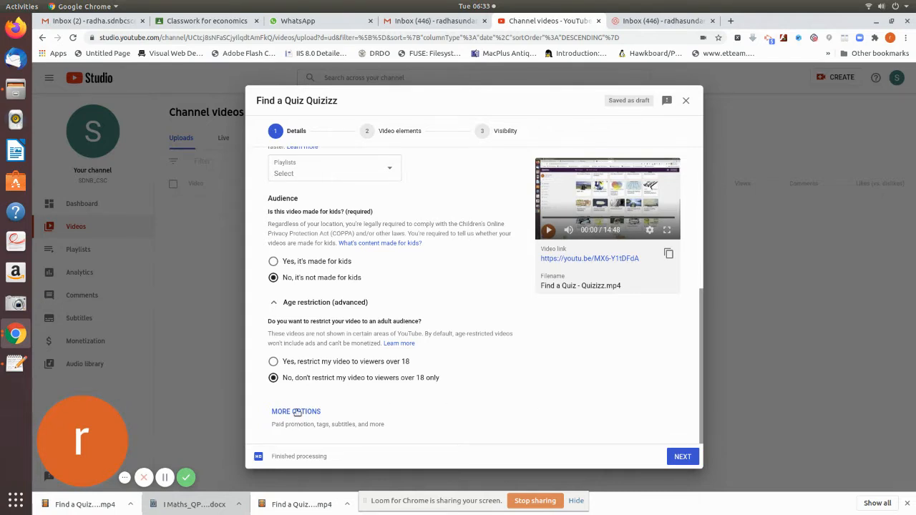
Reveal the extra upload options (paid promotion, tags, language, recording date, license), leaving defaults.
{"action": "left_click", "coordinate": [295, 411]}
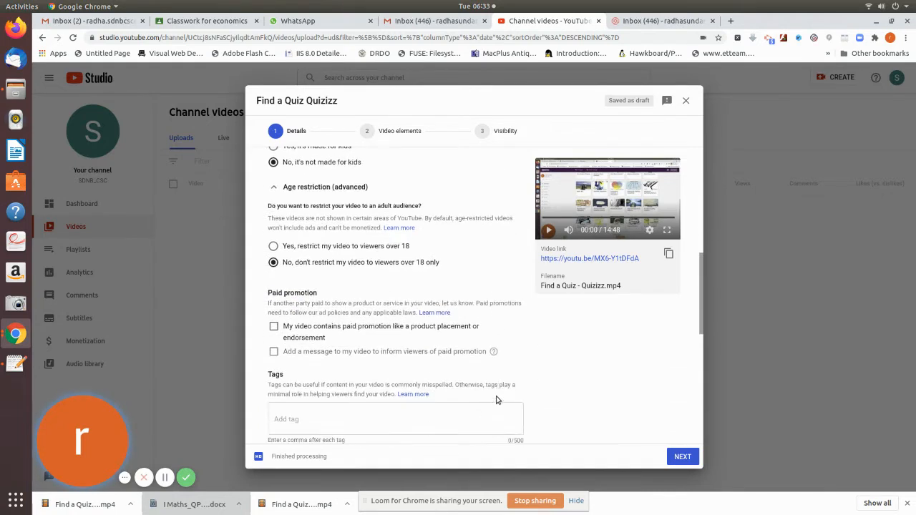
{"action": "scroll", "scroll_direction": "down", "scroll_amount": 3}
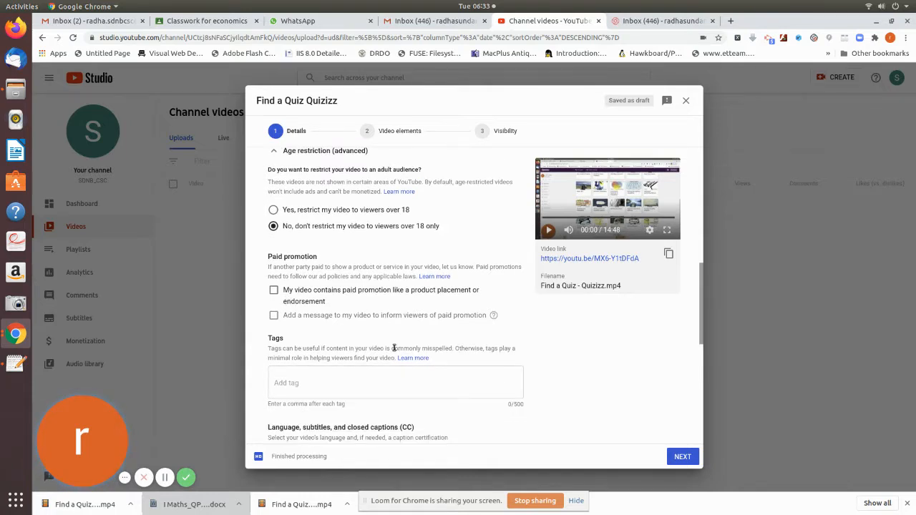
{"action": "mouse_move", "coordinate": [337, 398]}
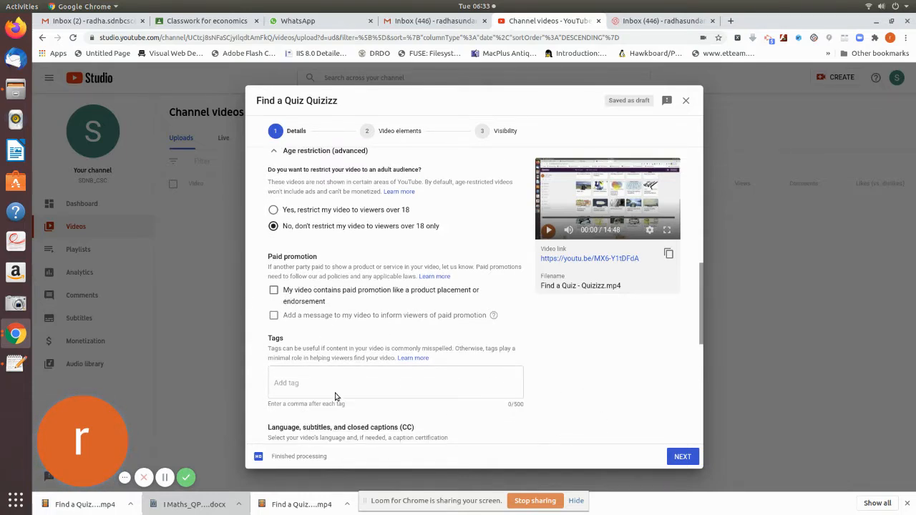
{"action": "mouse_move", "coordinate": [561, 397]}
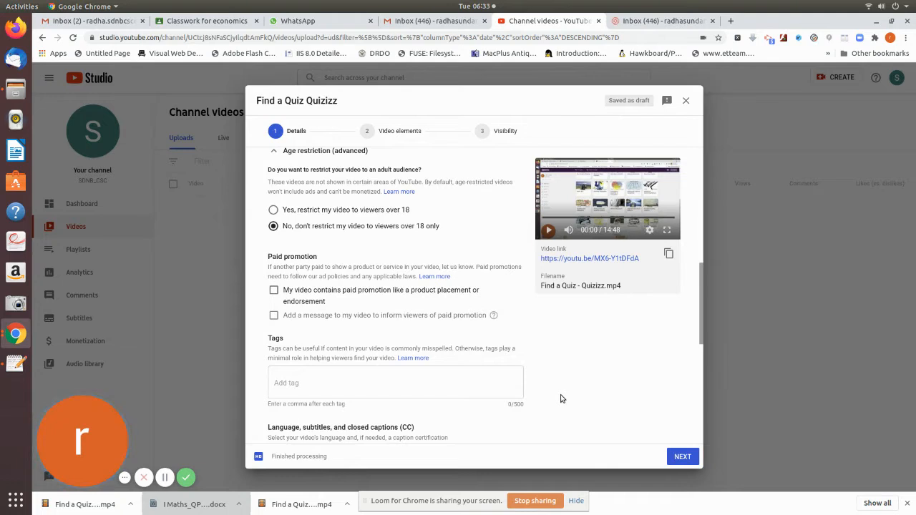
{"action": "mouse_move", "coordinate": [364, 356]}
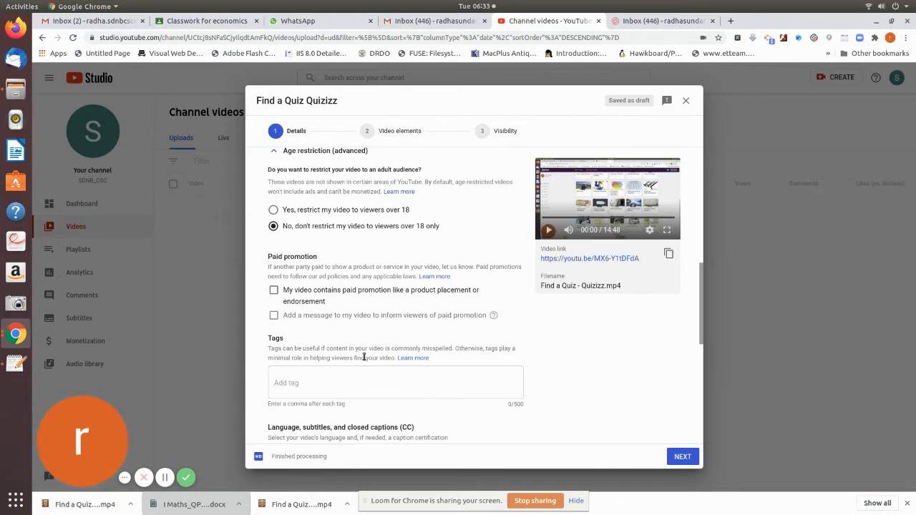
{"action": "mouse_move", "coordinate": [481, 358]}
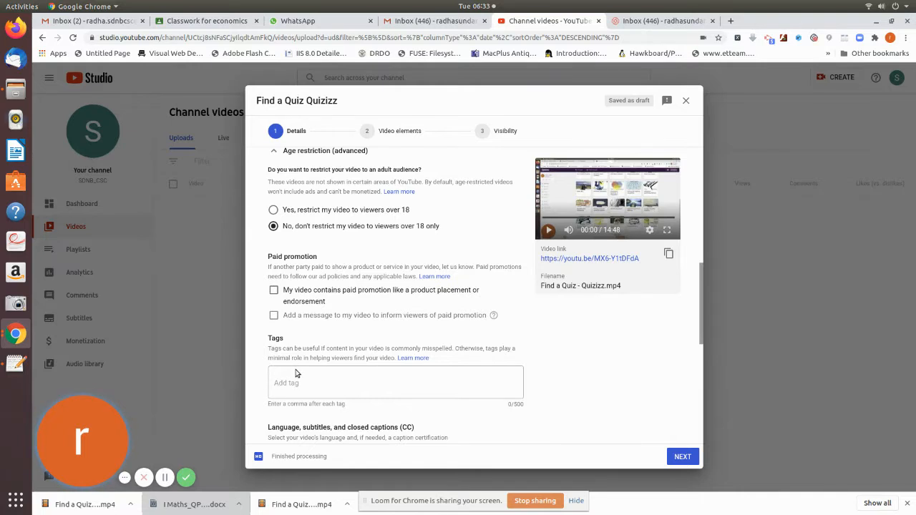
{"action": "scroll", "scroll_direction": "down", "scroll_amount": 3}
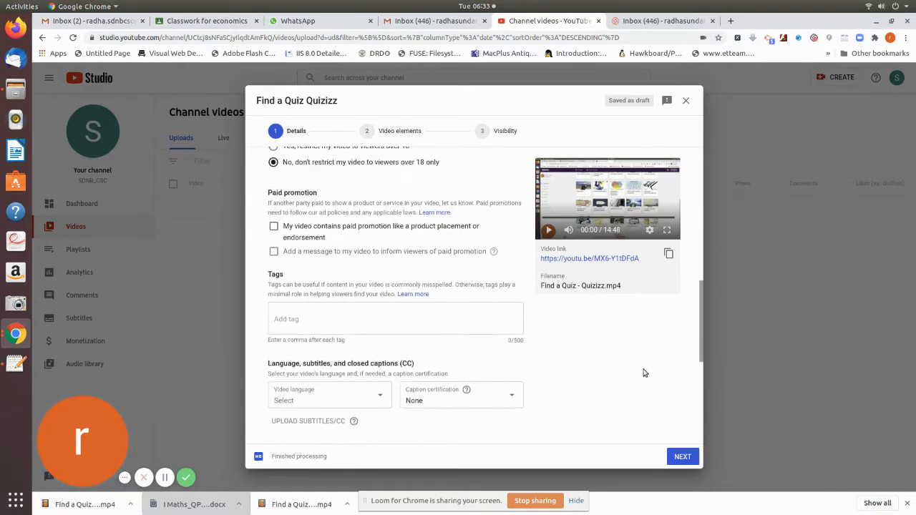
{"action": "scroll", "scroll_direction": "down", "scroll_amount": 3}
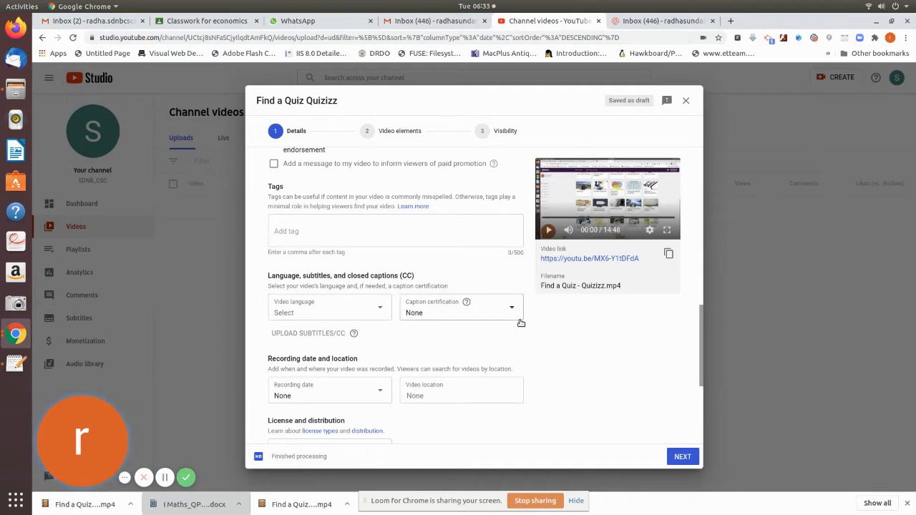
{"action": "mouse_move", "coordinate": [370, 304]}
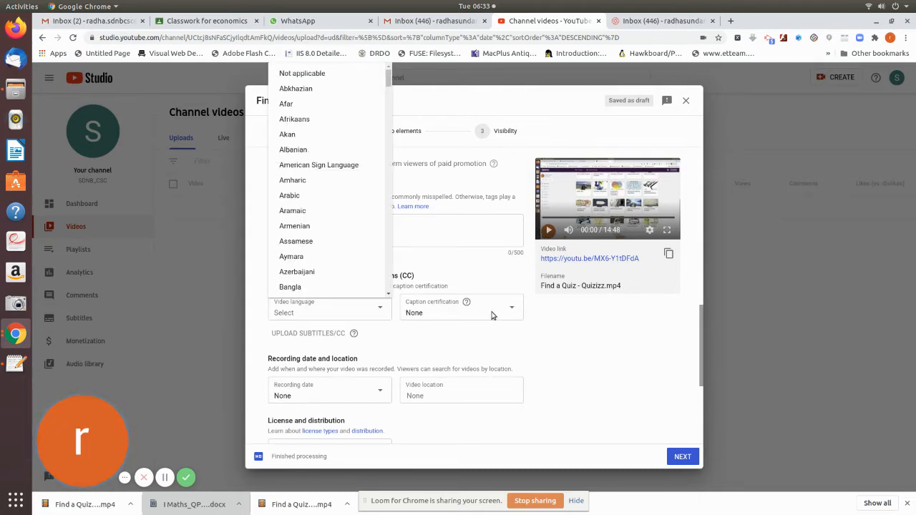
{"action": "mouse_move", "coordinate": [561, 234]}
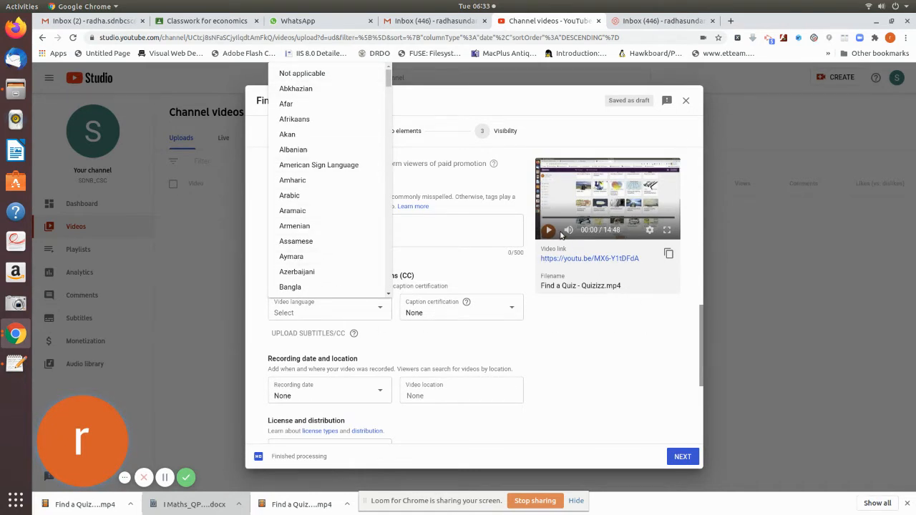
{"action": "mouse_move", "coordinate": [436, 470]}
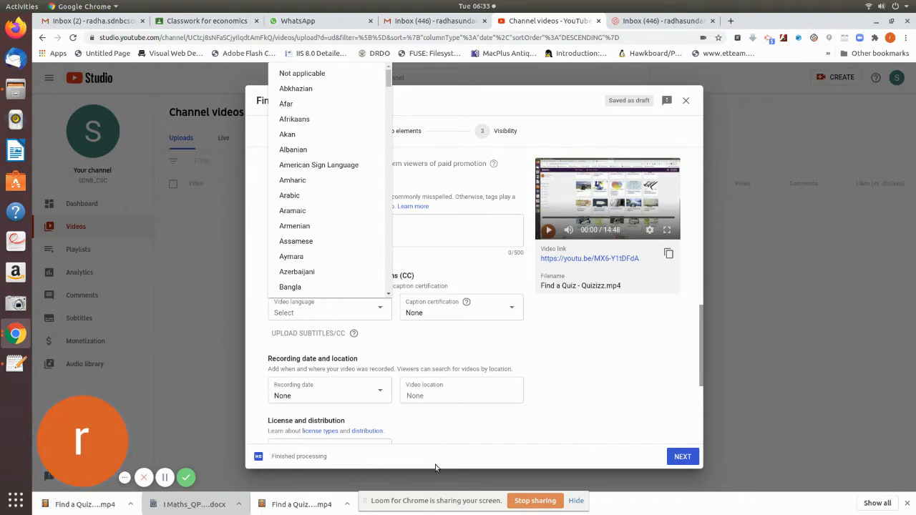
{"action": "mouse_move", "coordinate": [664, 231]}
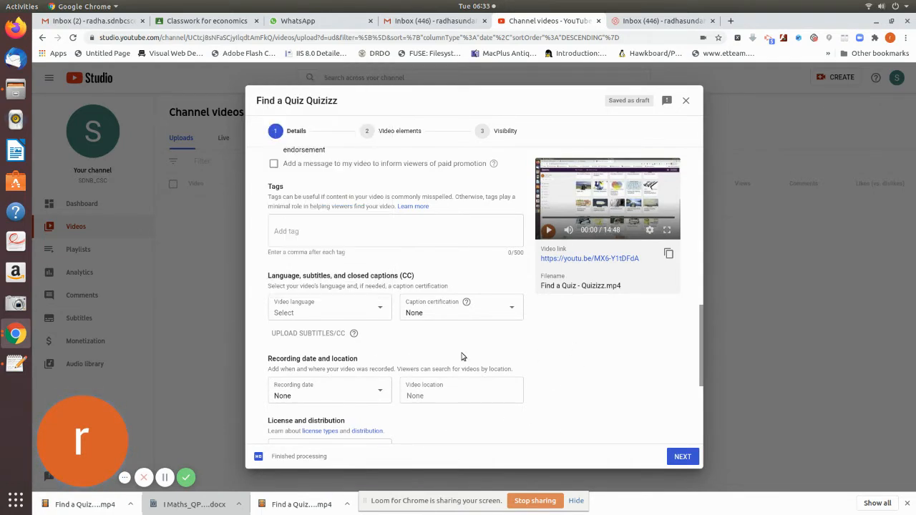
{"action": "mouse_move", "coordinate": [521, 370]}
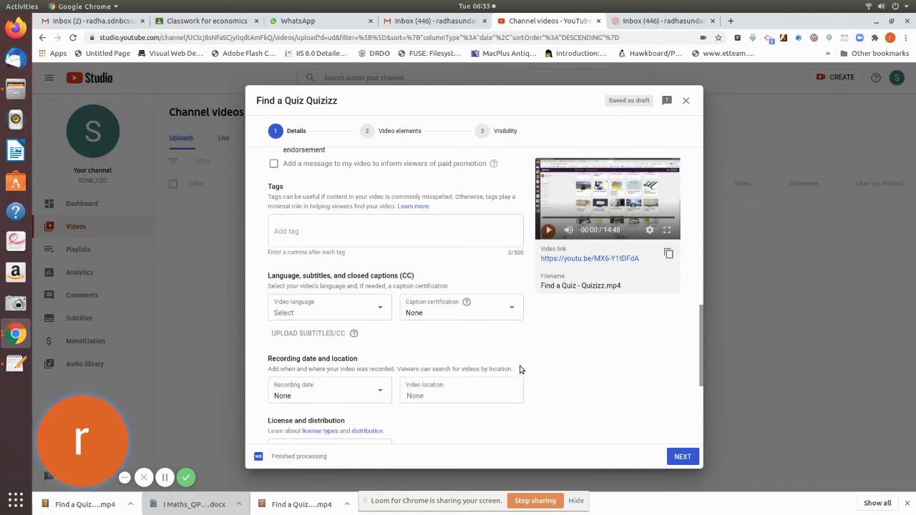
{"action": "mouse_move", "coordinate": [567, 397]}
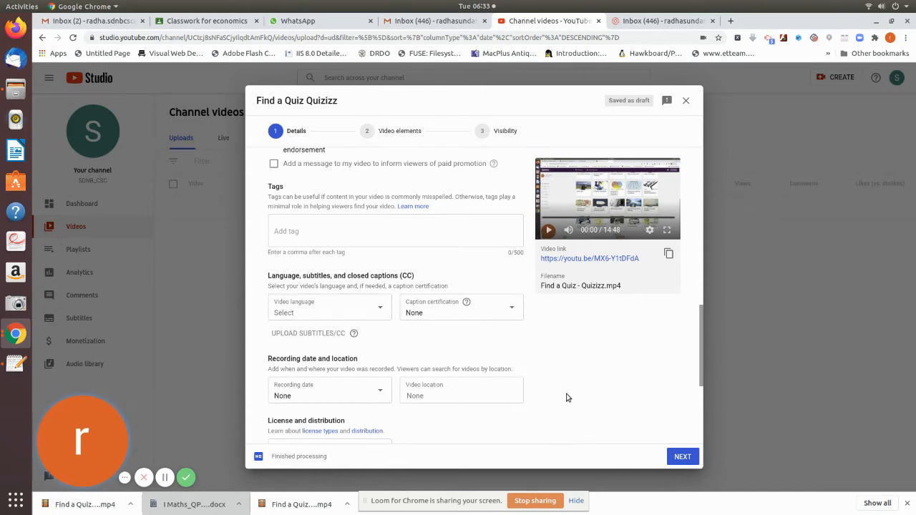
Set the recording date to Jun 30, 2020 and the location to Chennai.
{"action": "scroll", "scroll_direction": "down", "scroll_amount": 3}
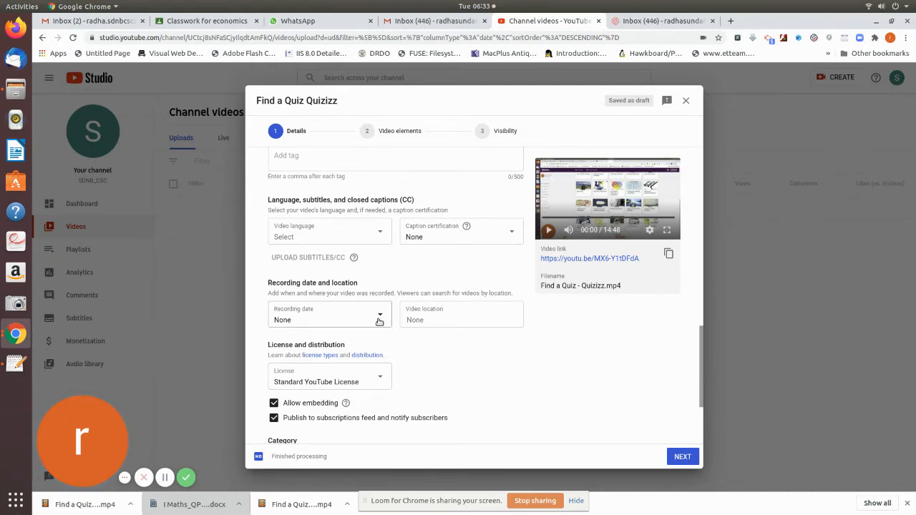
{"action": "mouse_move", "coordinate": [512, 299]}
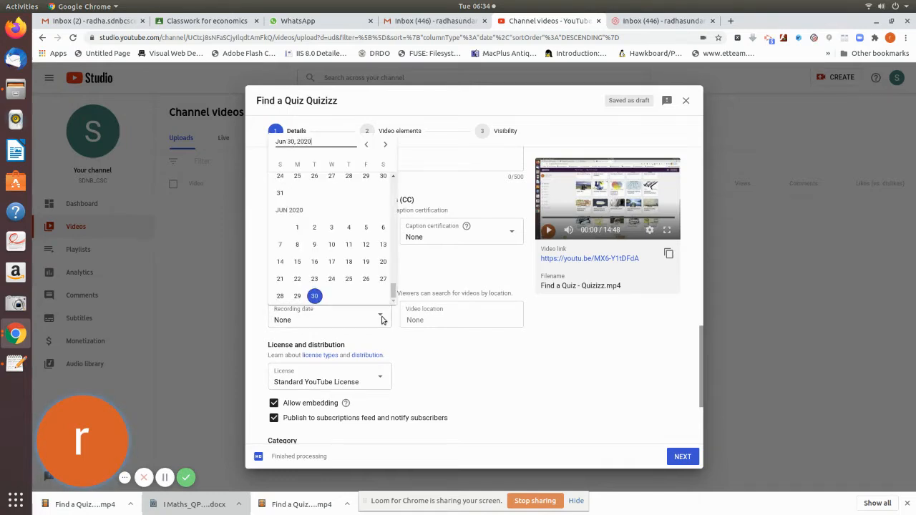
{"action": "left_click", "coordinate": [315, 295]}
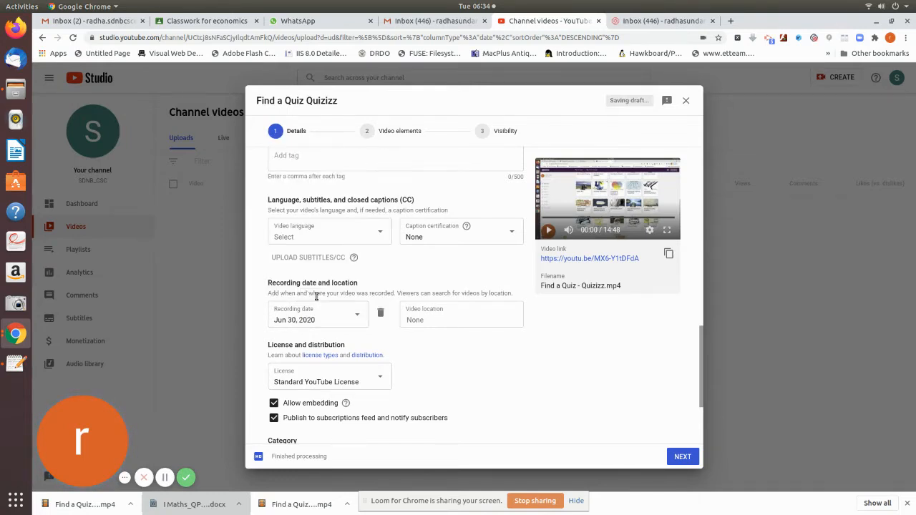
{"action": "left_click", "coordinate": [444, 315]}
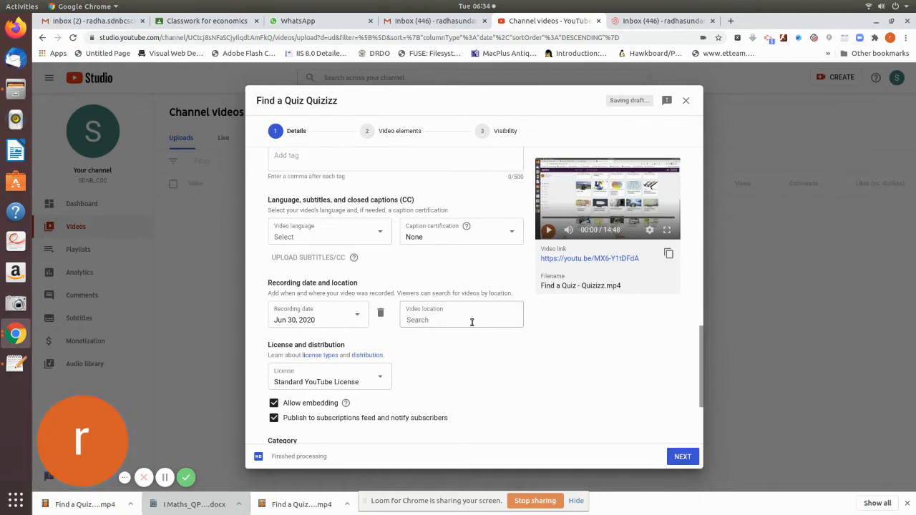
{"action": "type", "text": "chennai"}
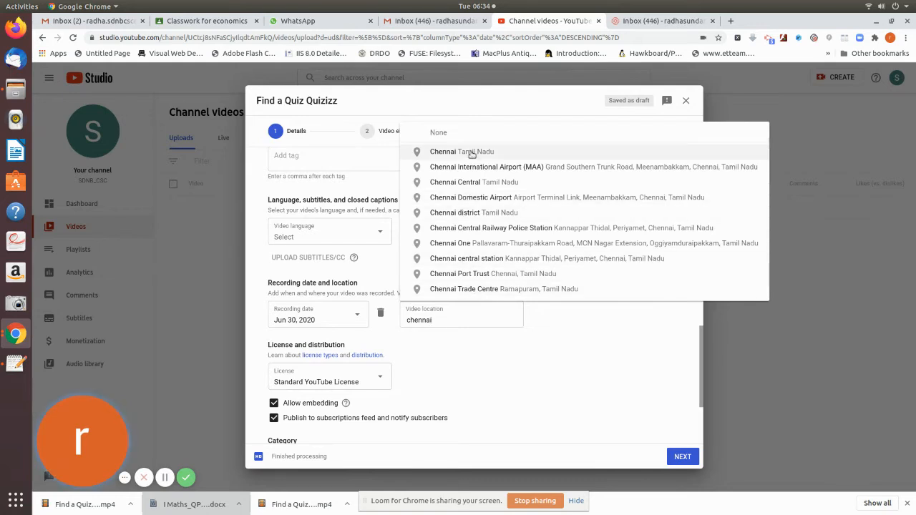
{"action": "left_click", "coordinate": [461, 152]}
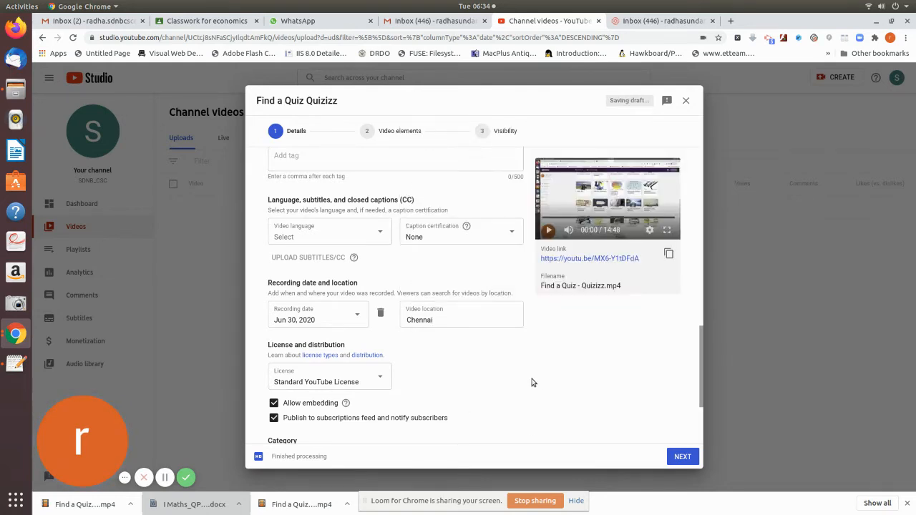
License the video as Creative Commons - Attribution and categorise it under Education.
{"action": "scroll", "scroll_direction": "down", "scroll_amount": 3}
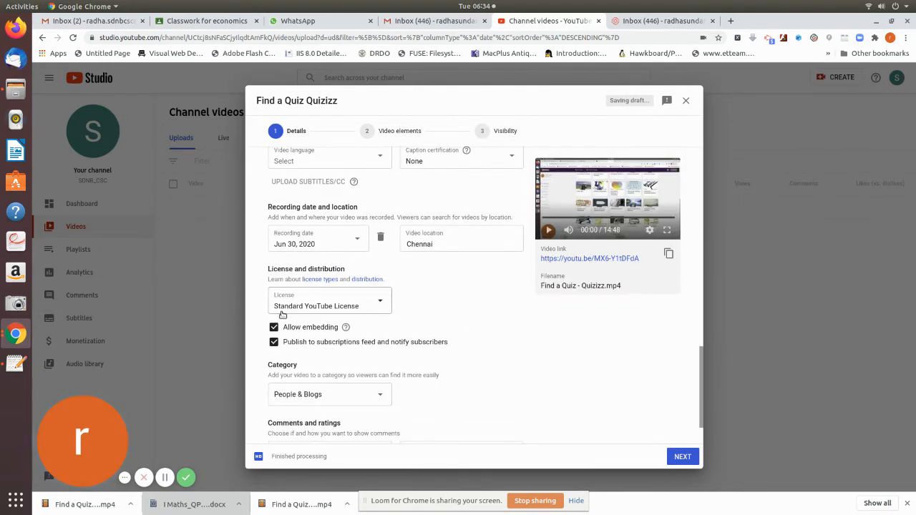
{"action": "mouse_move", "coordinate": [507, 372]}
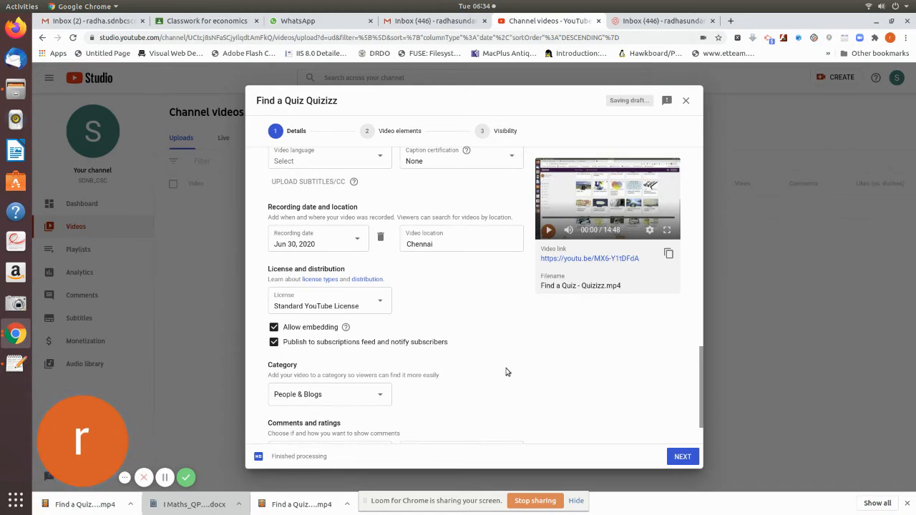
{"action": "scroll", "scroll_direction": "down", "scroll_amount": 3}
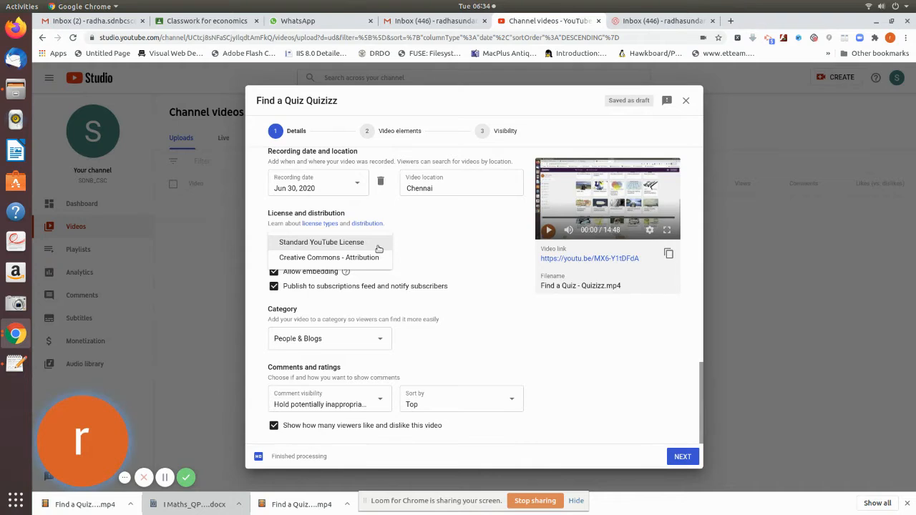
{"action": "mouse_move", "coordinate": [369, 264]}
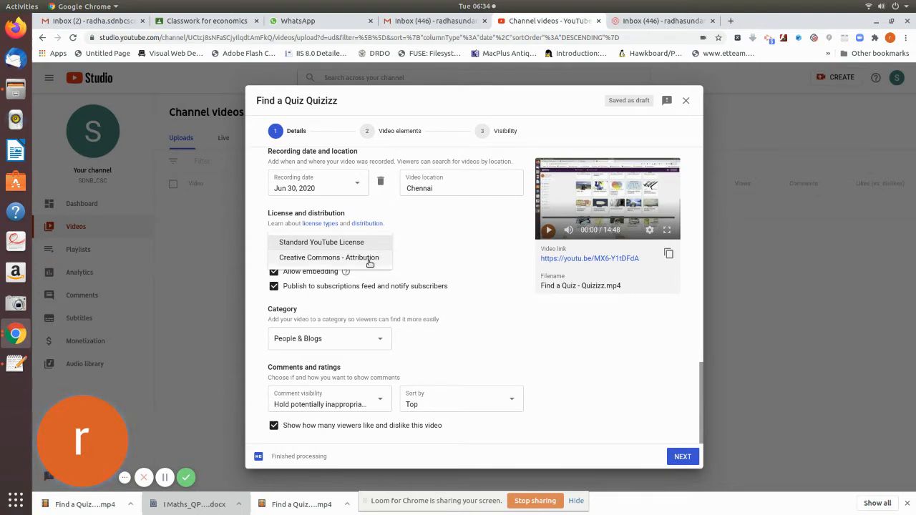
{"action": "left_click", "coordinate": [329, 258]}
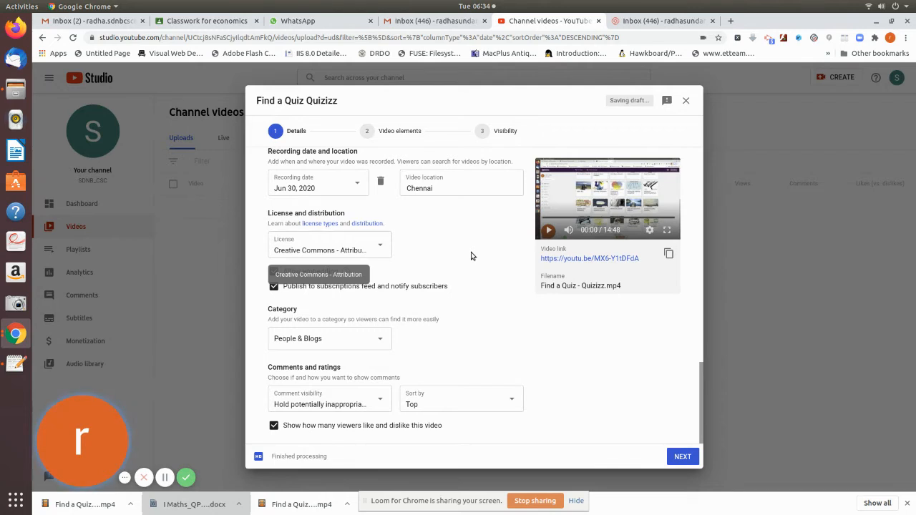
{"action": "mouse_move", "coordinate": [500, 269]}
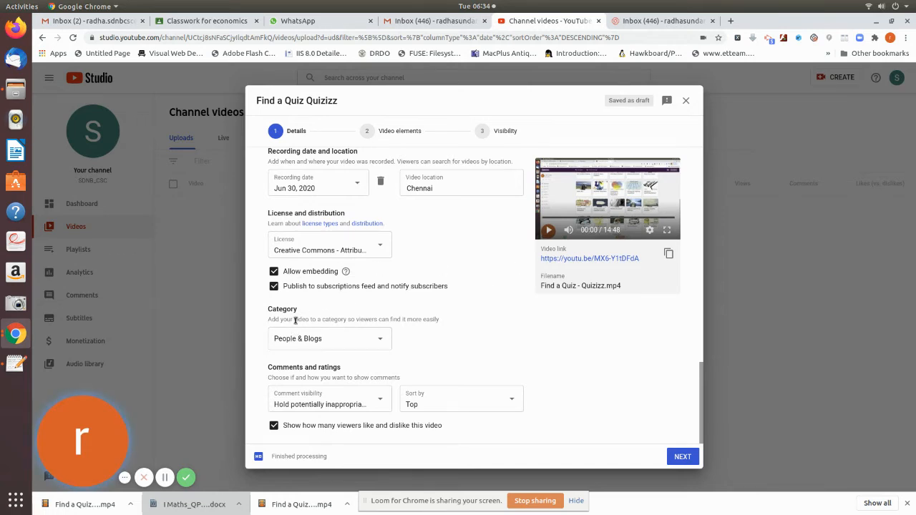
{"action": "left_click", "coordinate": [329, 338]}
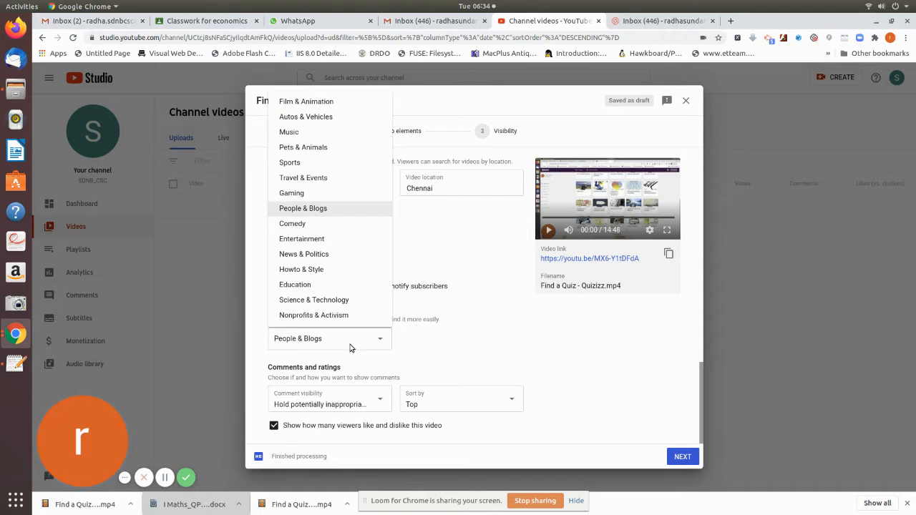
{"action": "mouse_move", "coordinate": [295, 284]}
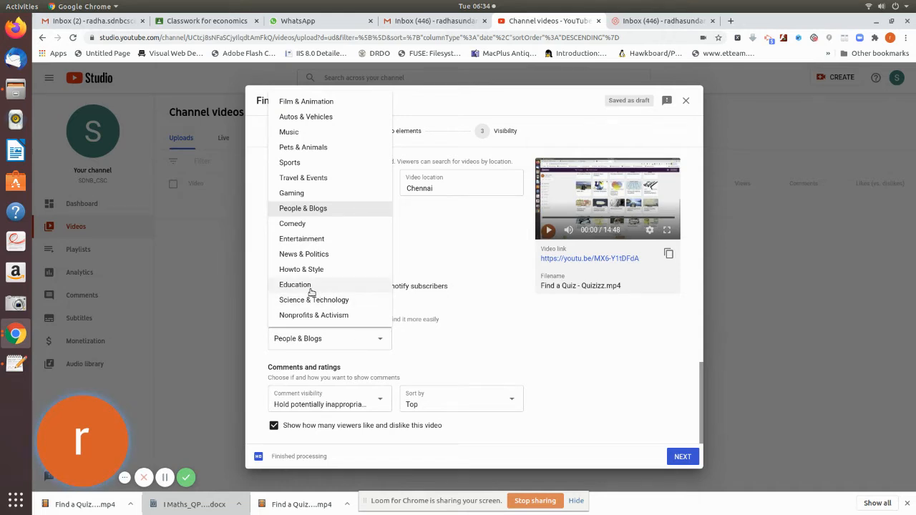
{"action": "left_click", "coordinate": [295, 283]}
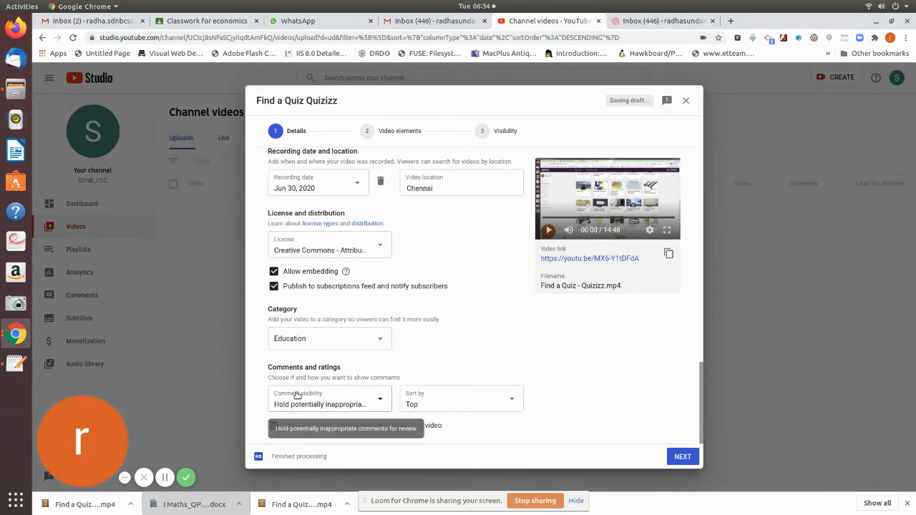
{"action": "mouse_move", "coordinate": [580, 389]}
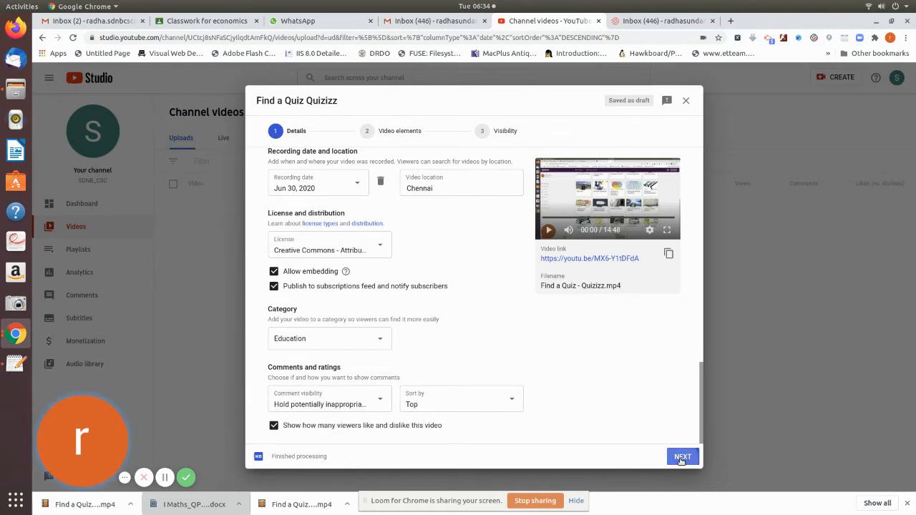
Move on to the Video elements step without adding an end screen or cards.
{"action": "left_click", "coordinate": [682, 456]}
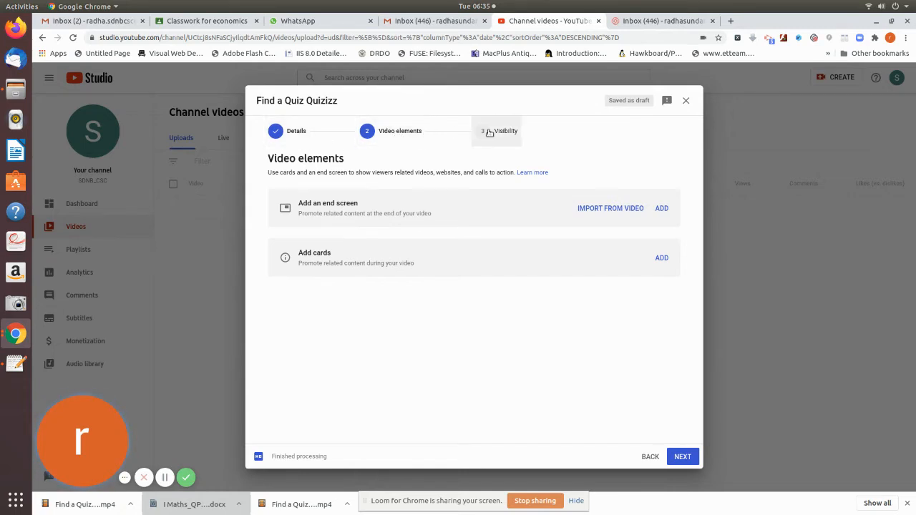
{"action": "mouse_move", "coordinate": [290, 231]}
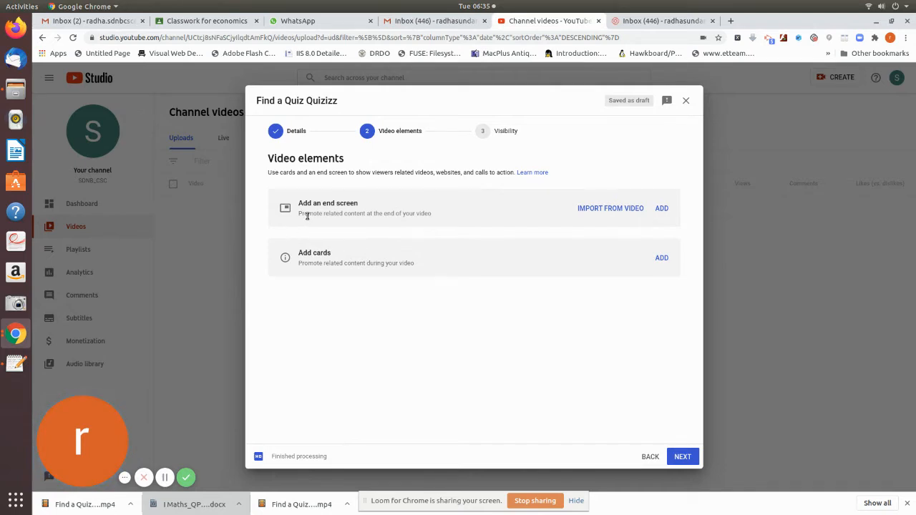
{"action": "mouse_move", "coordinate": [421, 226]}
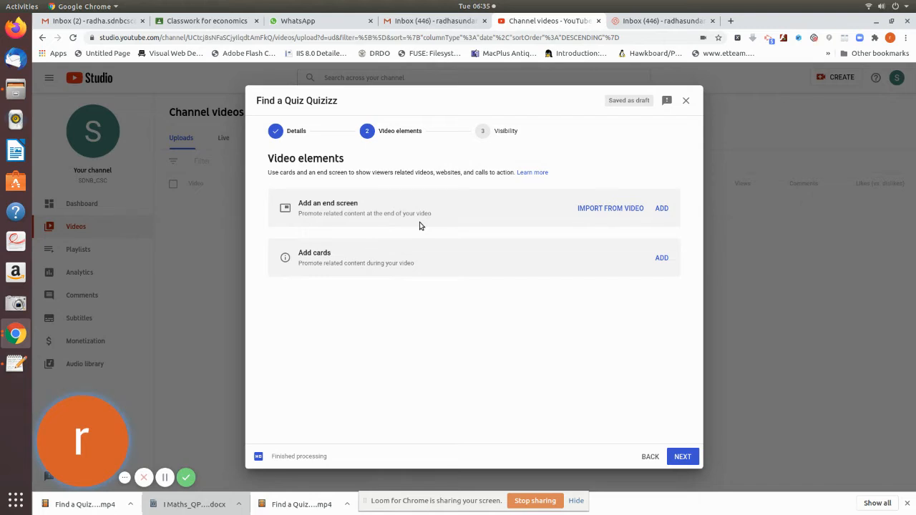
{"action": "mouse_move", "coordinate": [380, 206]}
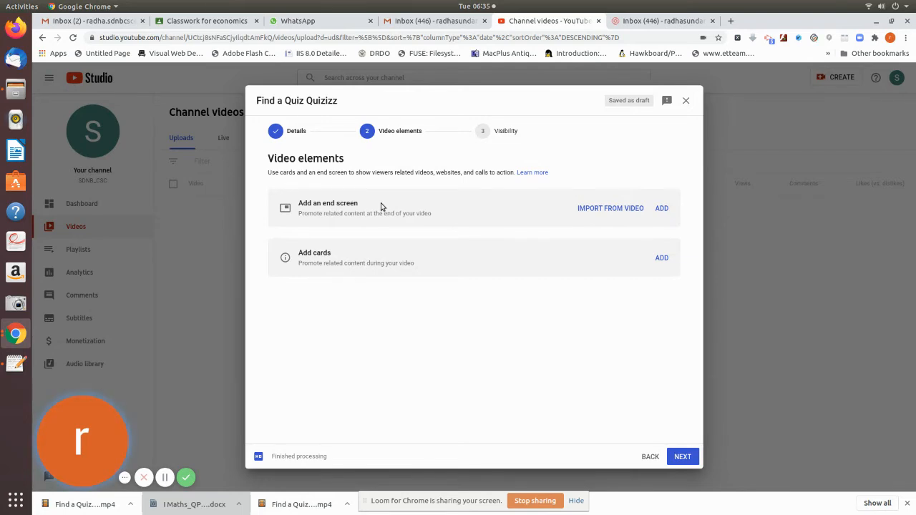
{"action": "mouse_move", "coordinate": [484, 204]}
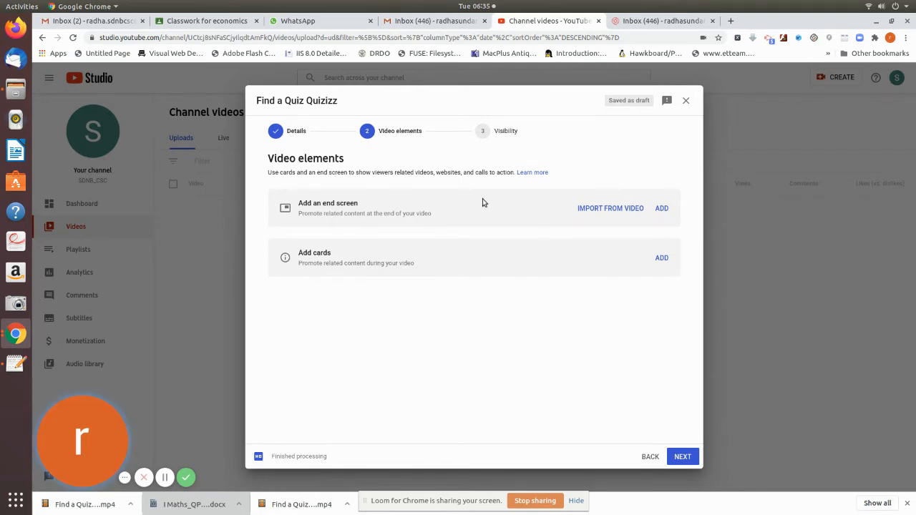
Advance to the Visibility step and choose Public under Save or publish.
{"action": "left_click", "coordinate": [681, 457]}
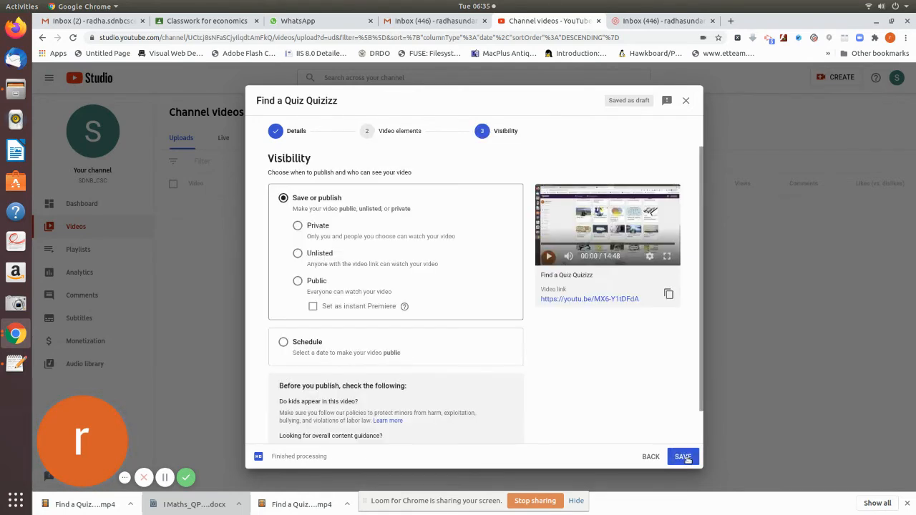
{"action": "mouse_move", "coordinate": [514, 210]}
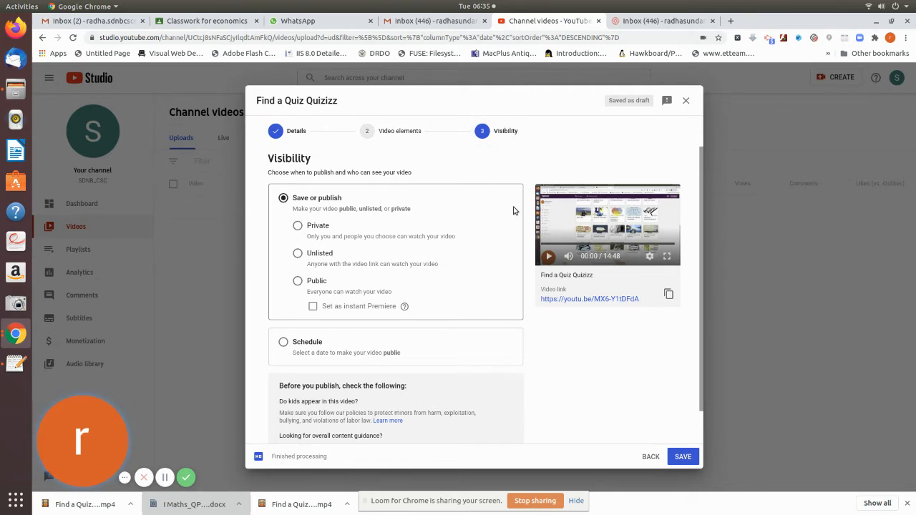
{"action": "mouse_move", "coordinate": [271, 227]}
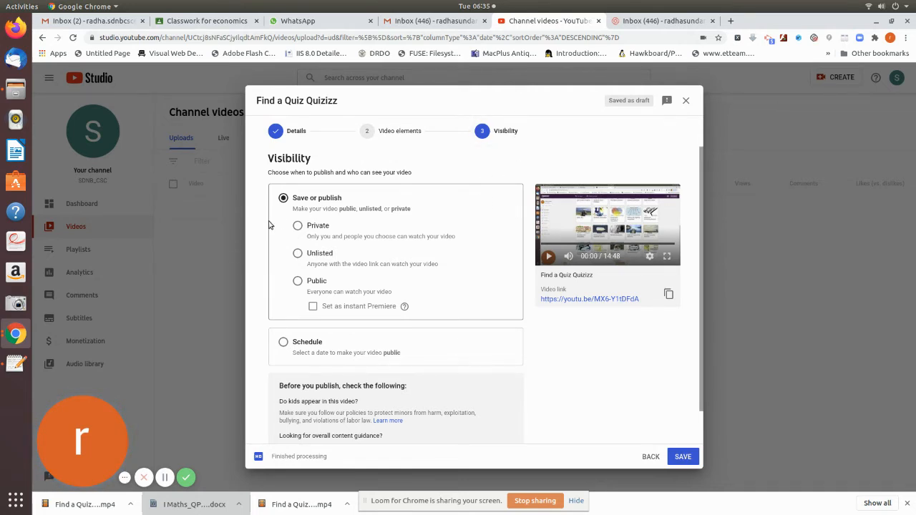
{"action": "mouse_move", "coordinate": [412, 237]}
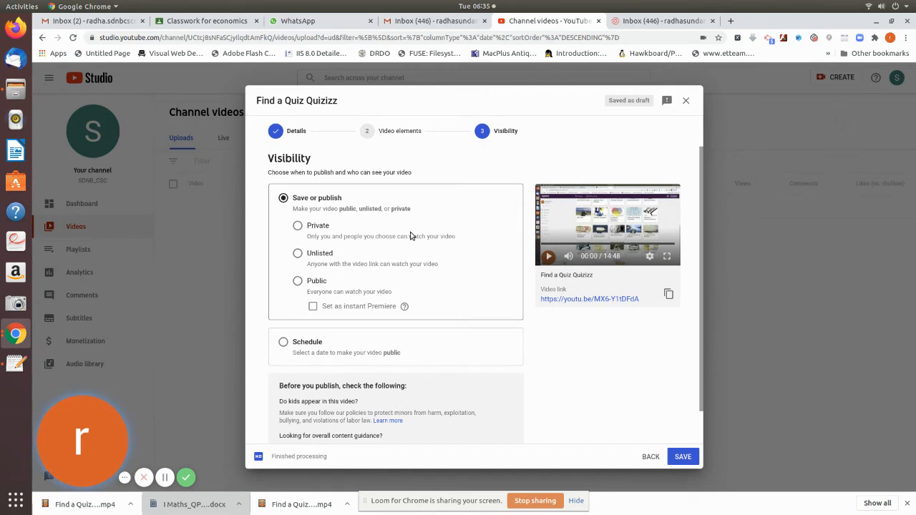
{"action": "mouse_move", "coordinate": [418, 251]}
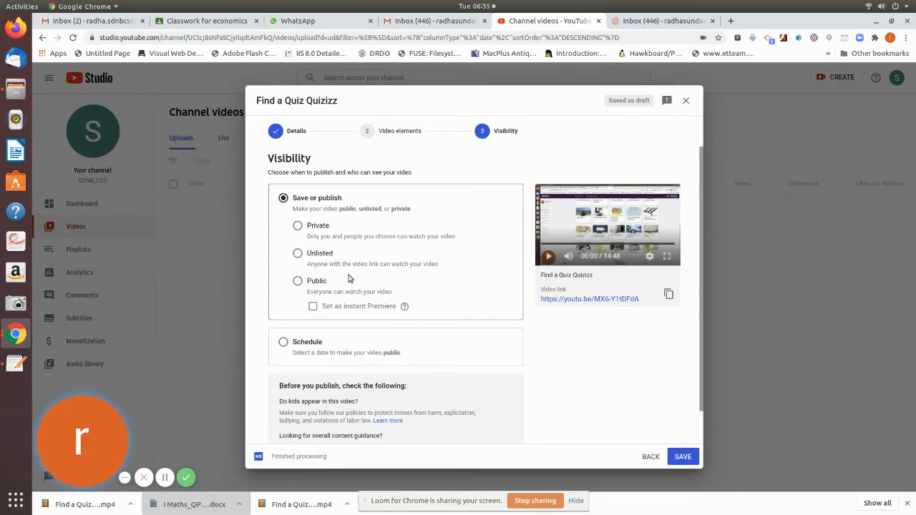
{"action": "mouse_move", "coordinate": [300, 296]}
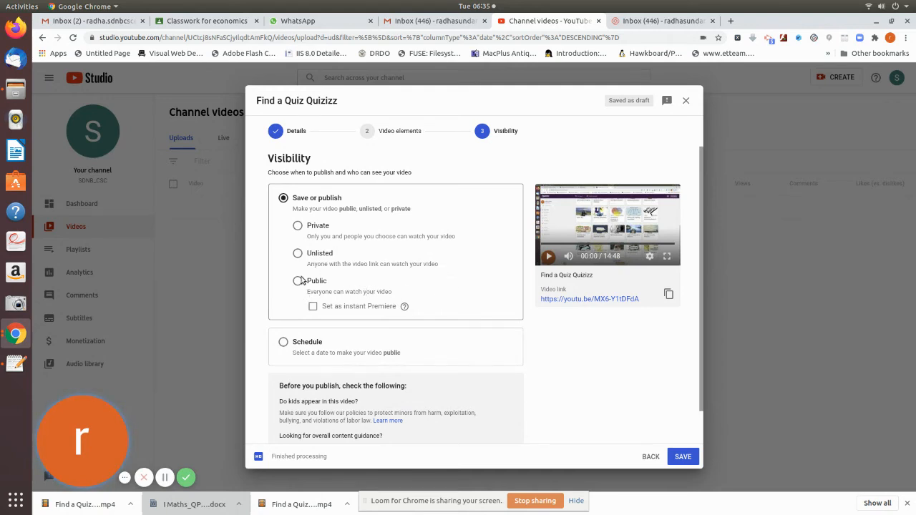
{"action": "left_click", "coordinate": [298, 281]}
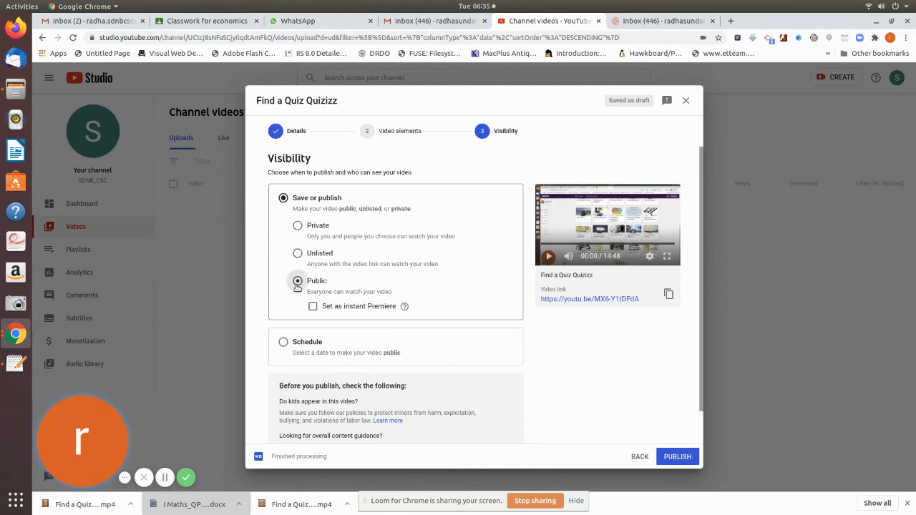
{"action": "left_click", "coordinate": [297, 279]}
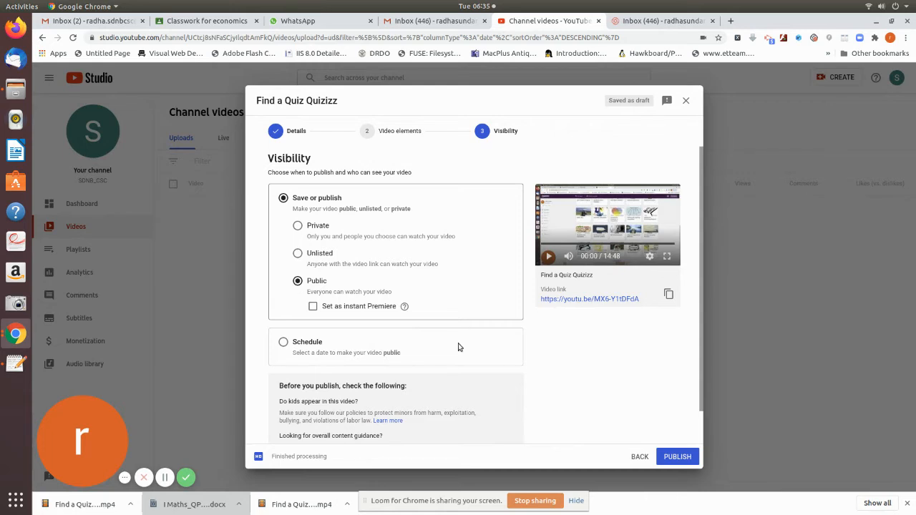
{"action": "scroll", "scroll_direction": "down", "scroll_amount": 3}
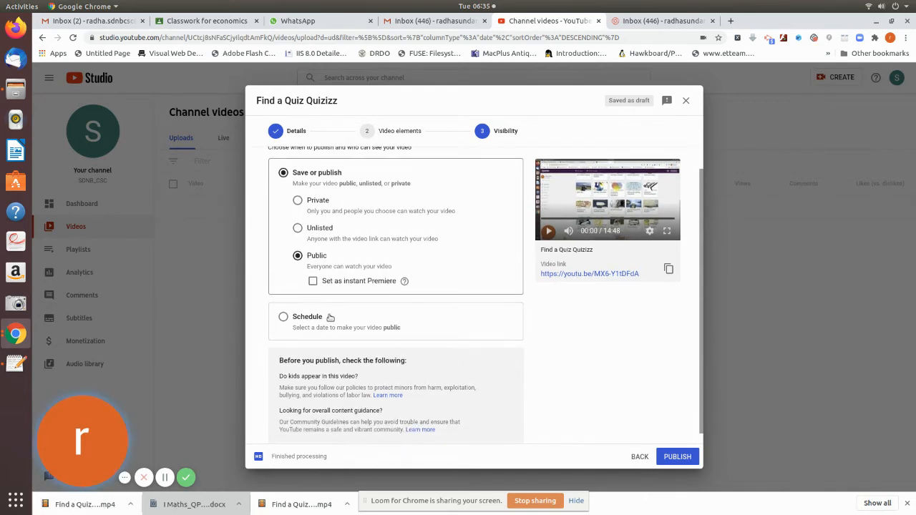
{"action": "mouse_move", "coordinate": [495, 306]}
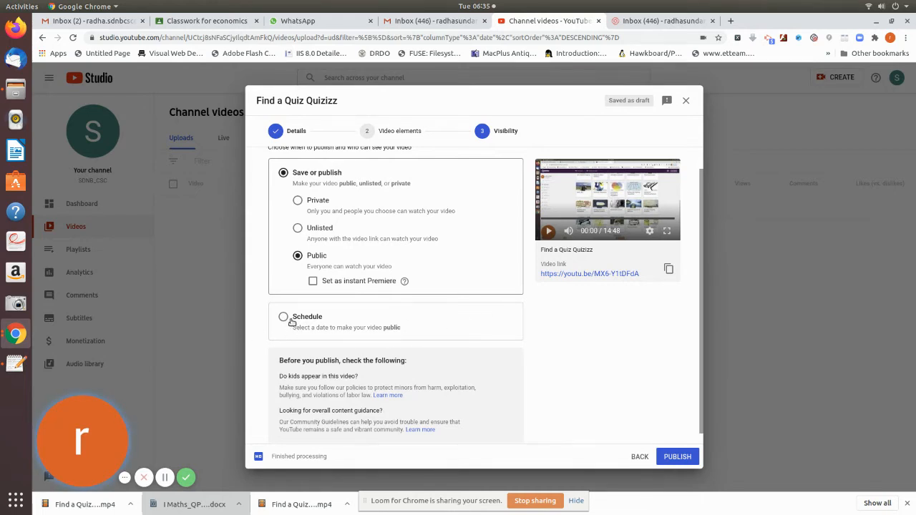
Switch to Schedule and set the publish date to Jun 30, 2020 at 12:00 AM.
{"action": "left_click", "coordinate": [284, 316]}
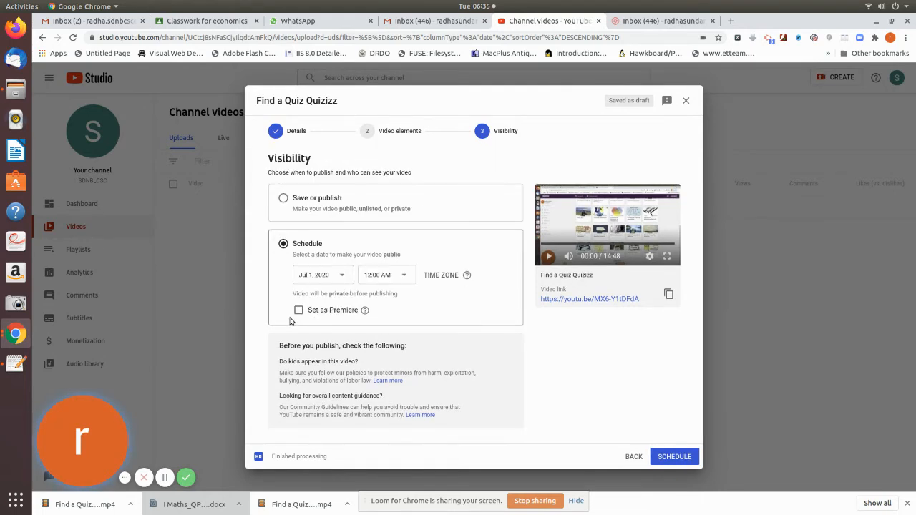
{"action": "left_click", "coordinate": [318, 275]}
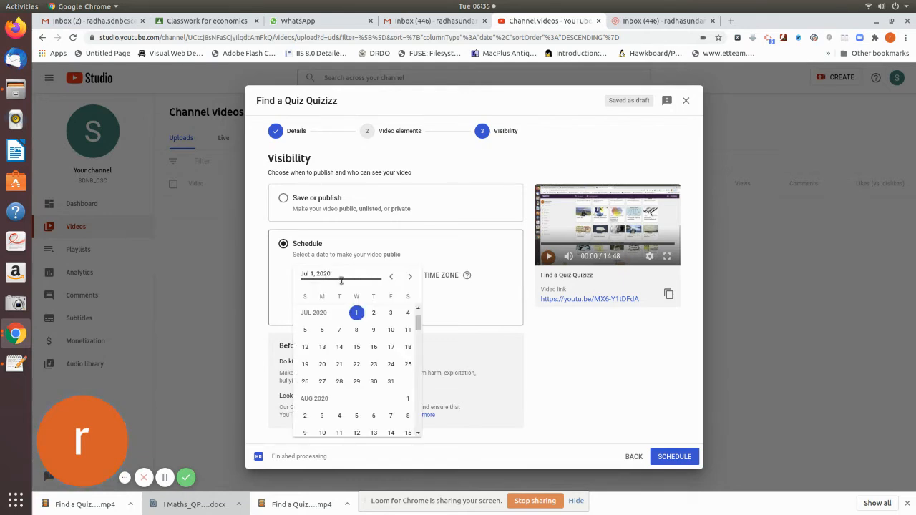
{"action": "mouse_move", "coordinate": [392, 276]}
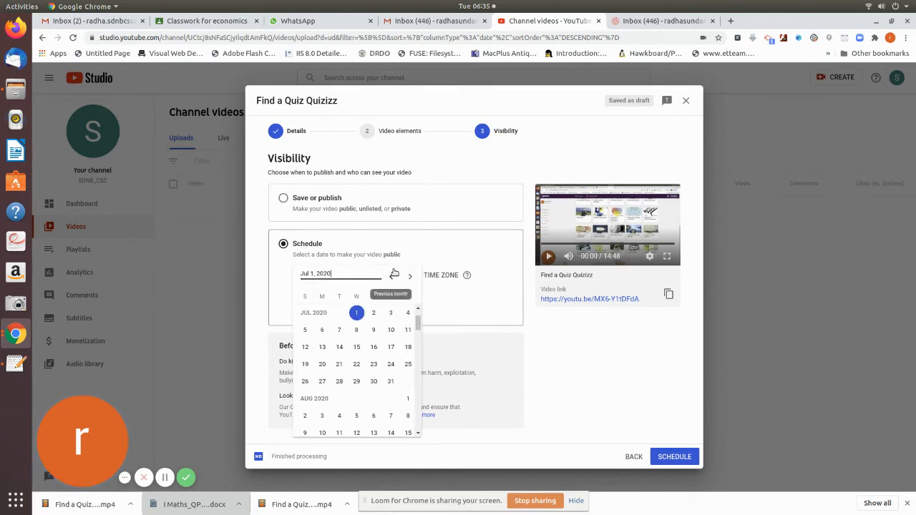
{"action": "left_click", "coordinate": [391, 277]}
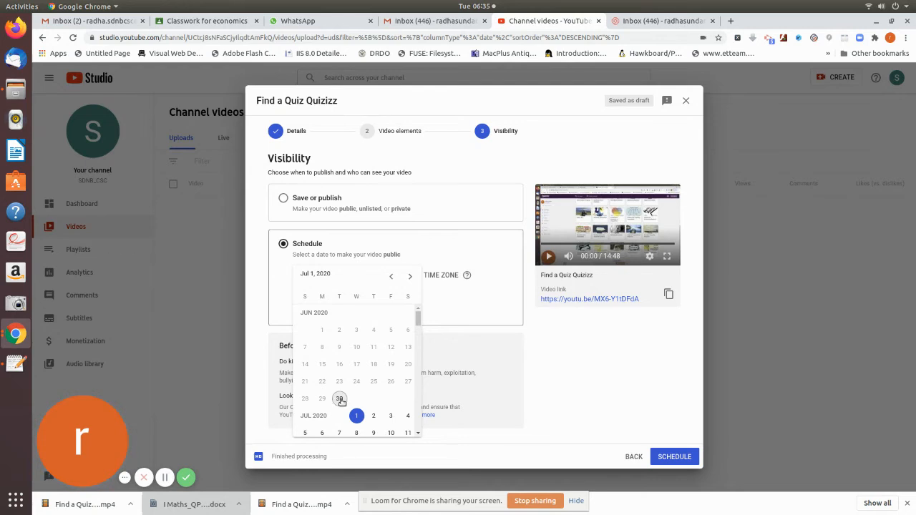
{"action": "left_click", "coordinate": [339, 398]}
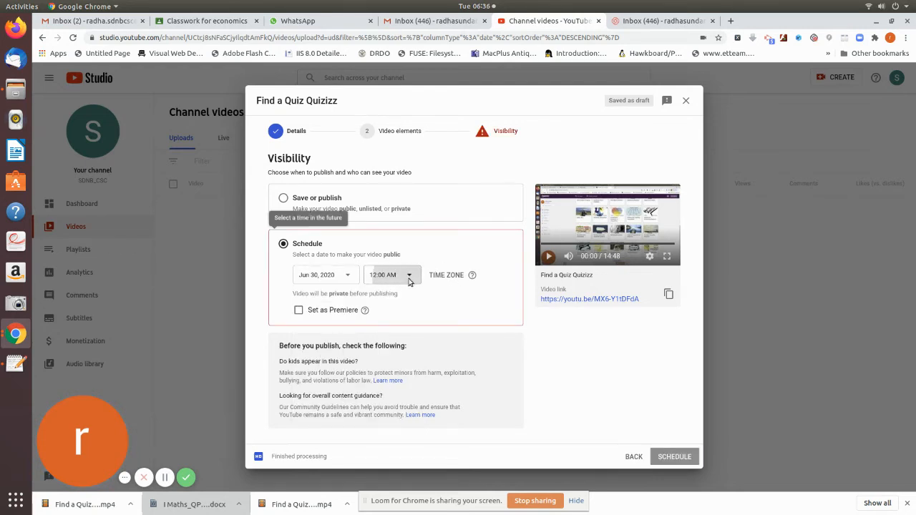
{"action": "left_click", "coordinate": [392, 274]}
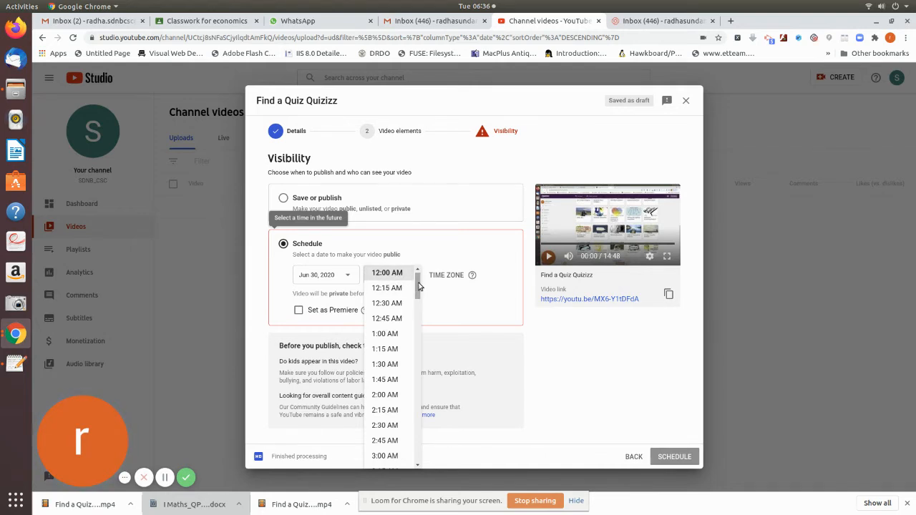
{"action": "left_click", "coordinate": [387, 272]}
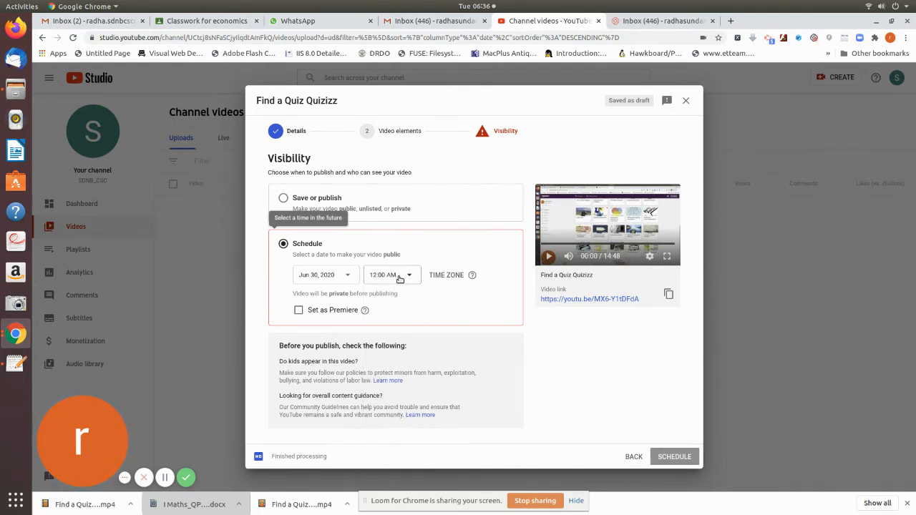
{"action": "mouse_move", "coordinate": [432, 304]}
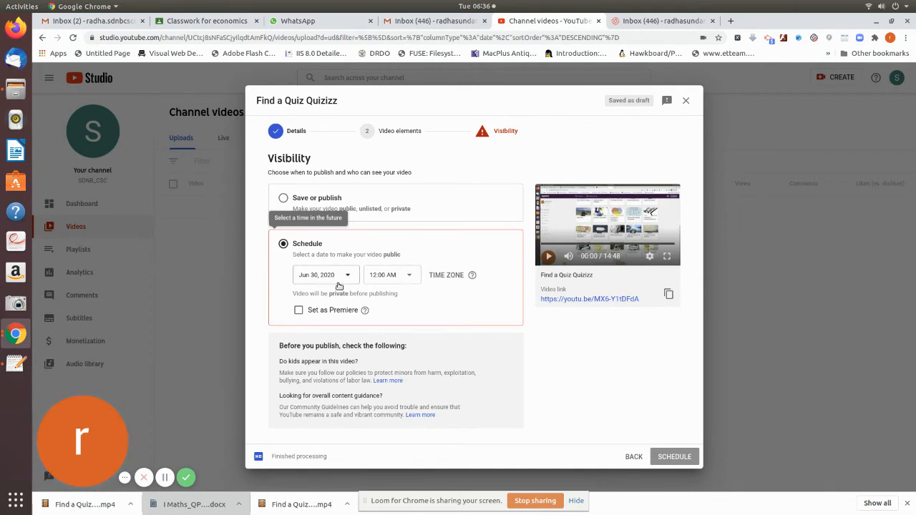
{"action": "mouse_move", "coordinate": [401, 246]}
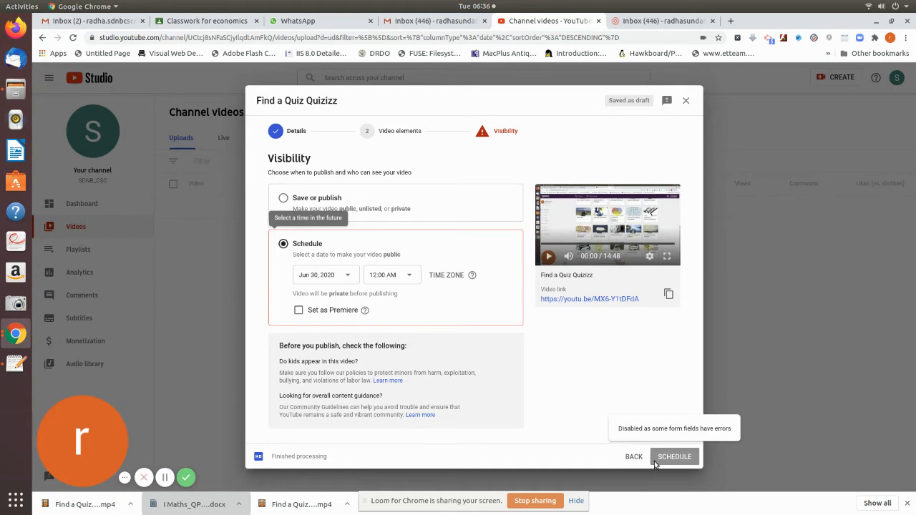
{"action": "mouse_move", "coordinate": [658, 455]}
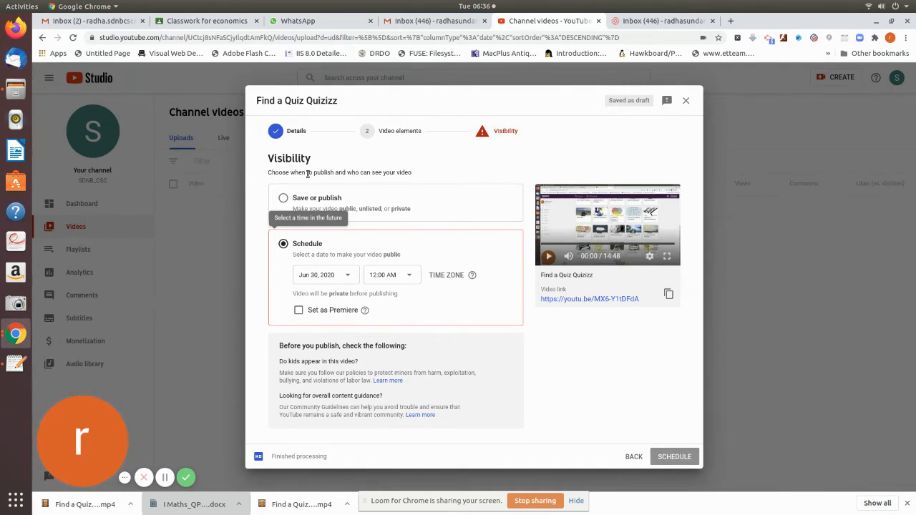
Revert to immediate Public publishing instead of scheduling and publish the video.
{"action": "left_click", "coordinate": [283, 198]}
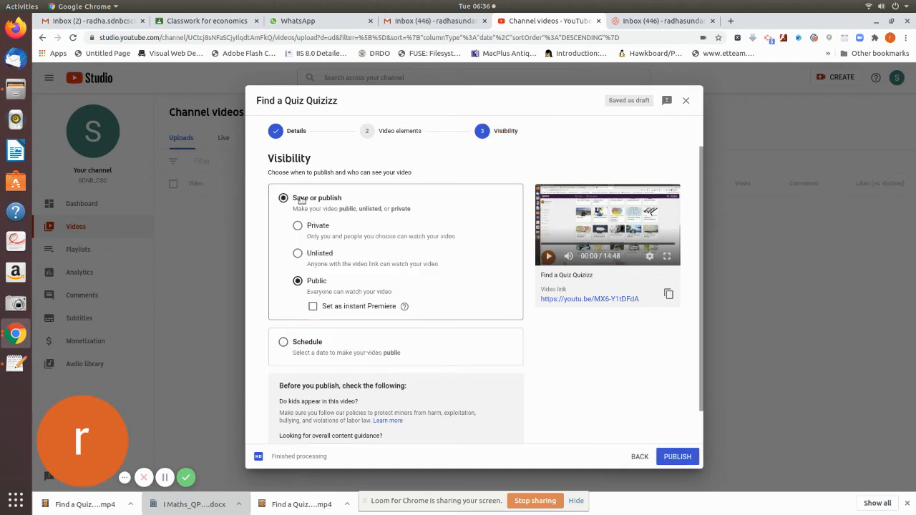
{"action": "mouse_move", "coordinate": [438, 353]}
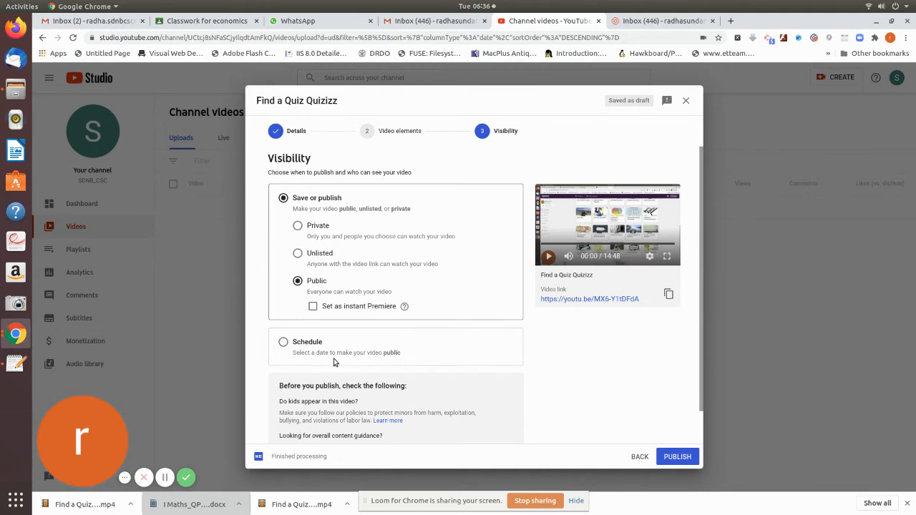
{"action": "left_click", "coordinate": [284, 340]}
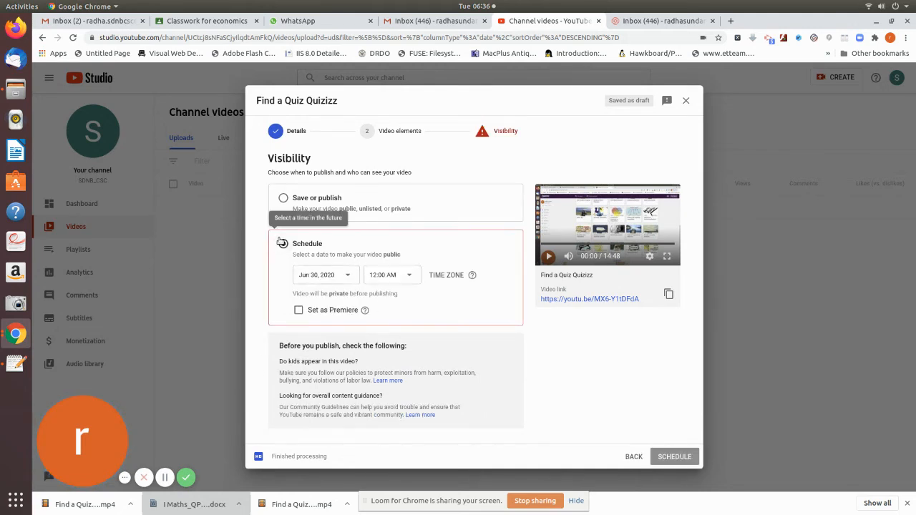
{"action": "left_click", "coordinate": [283, 197]}
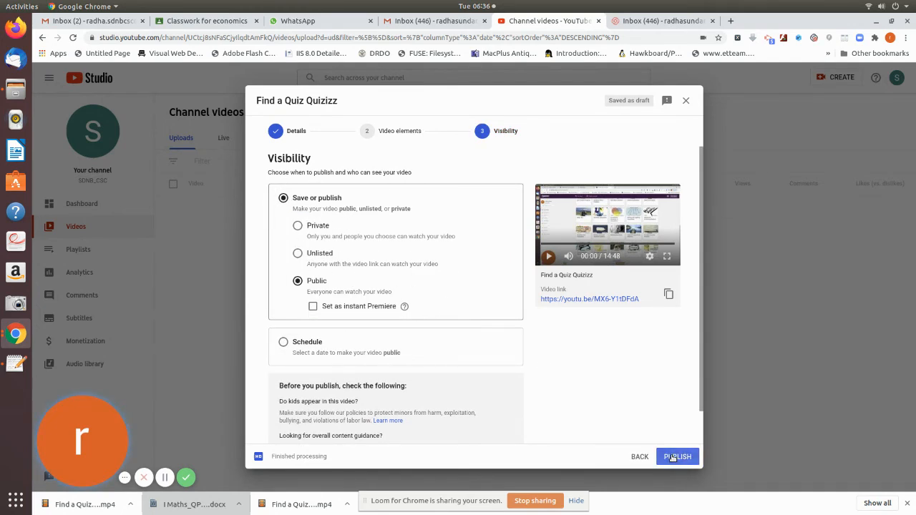
{"action": "left_click", "coordinate": [677, 457]}
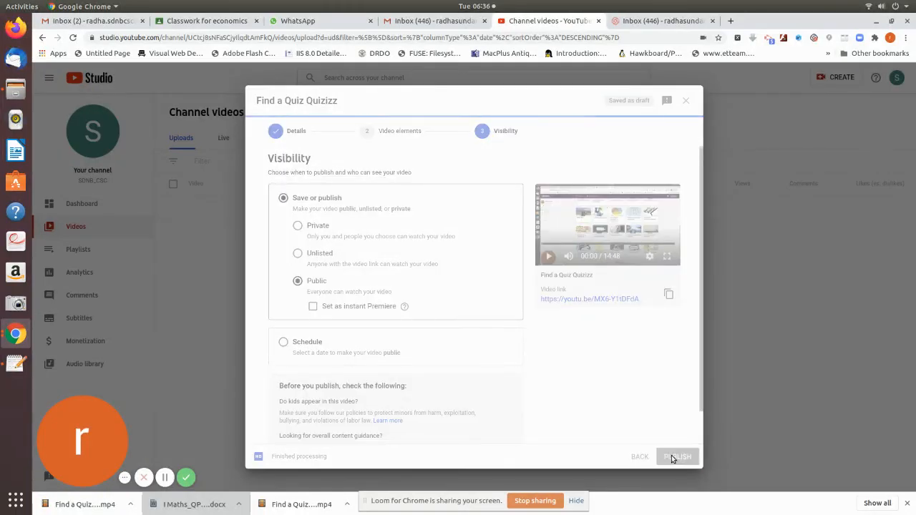
Copy the published video's link from the confirmation dialog and close it.
{"action": "left_click", "coordinate": [675, 456]}
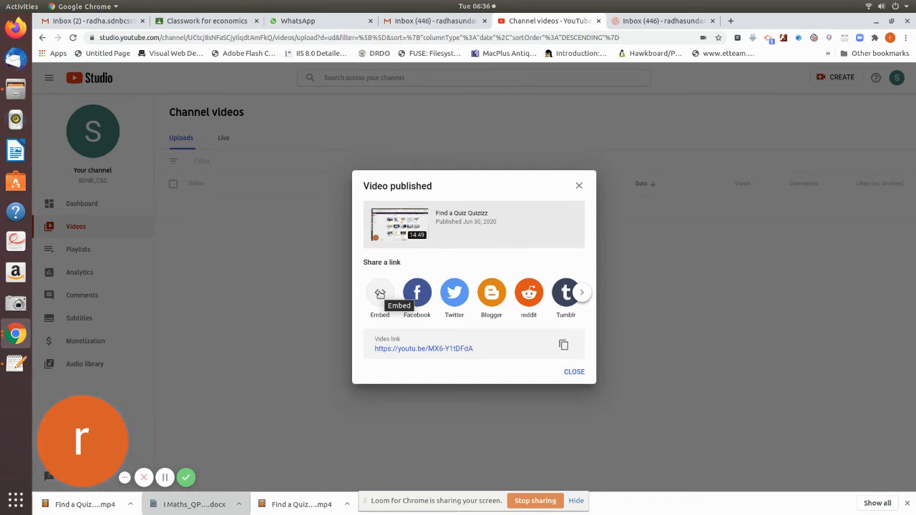
{"action": "mouse_move", "coordinate": [461, 381]}
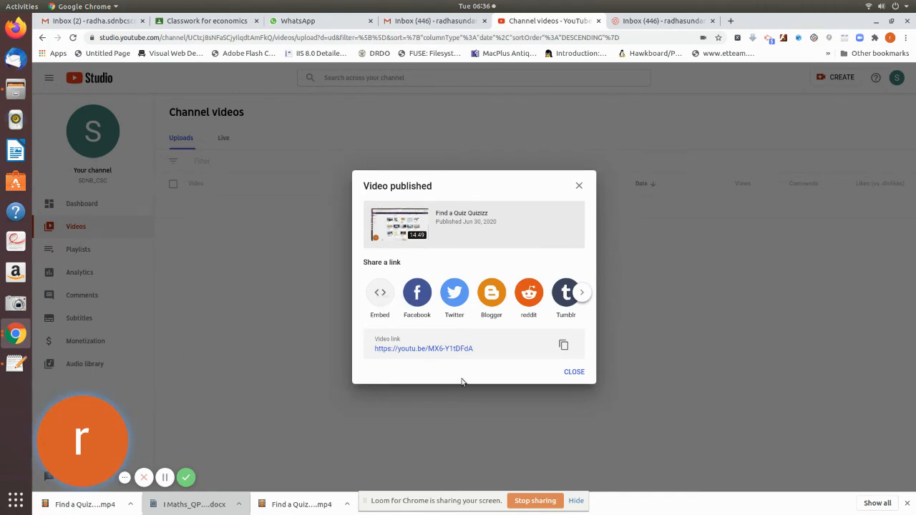
{"action": "mouse_move", "coordinate": [564, 343]}
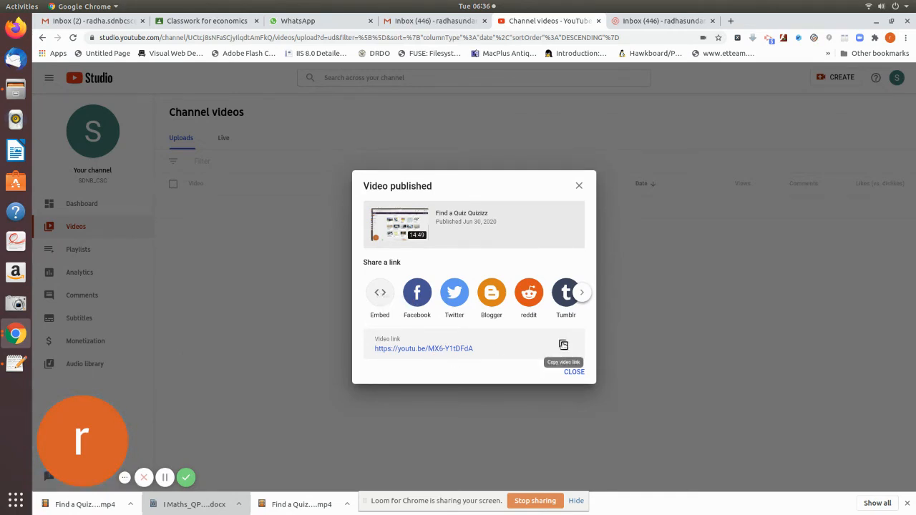
{"action": "left_click", "coordinate": [564, 345]}
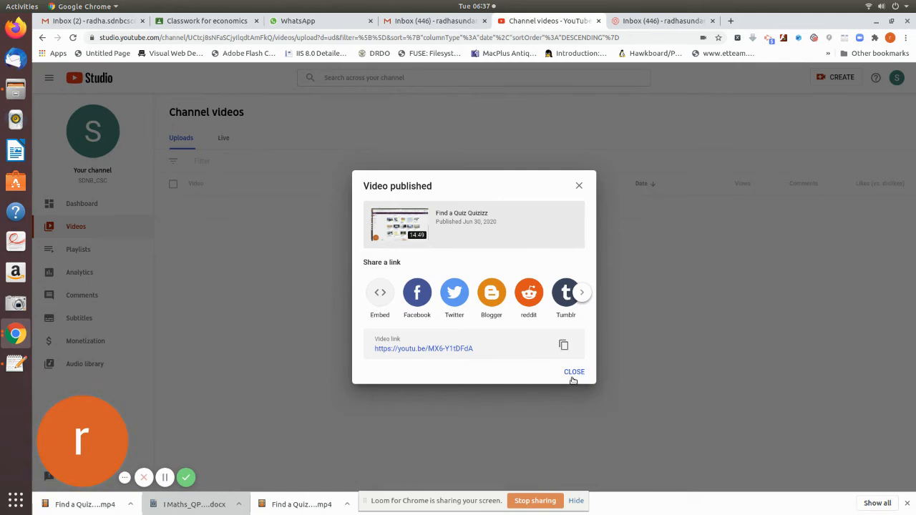
{"action": "left_click", "coordinate": [574, 372]}
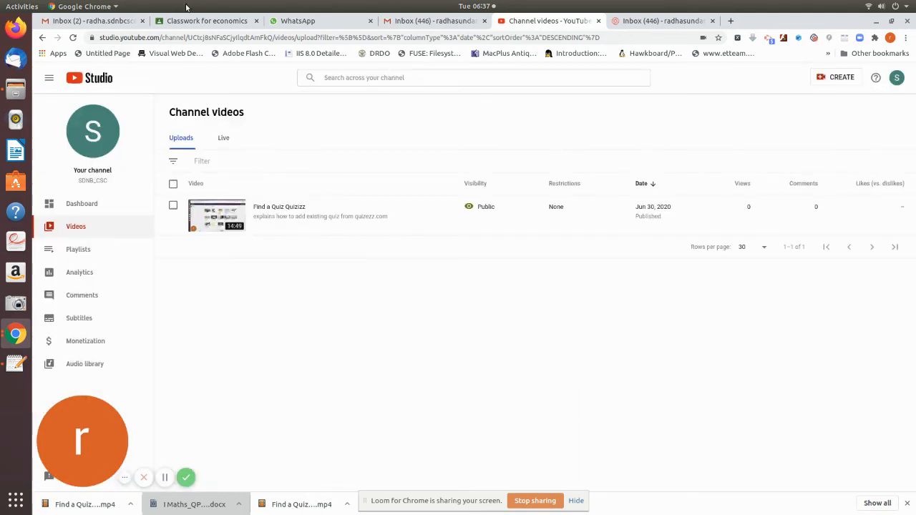
In the economics class, create a new Material post titled 'creation of quiz'.
{"action": "left_click", "coordinate": [206, 21]}
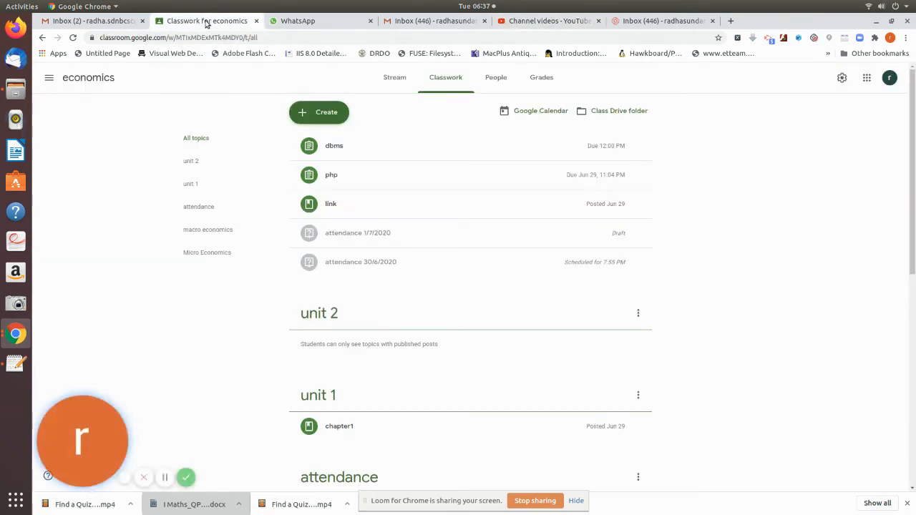
{"action": "mouse_move", "coordinate": [327, 111]}
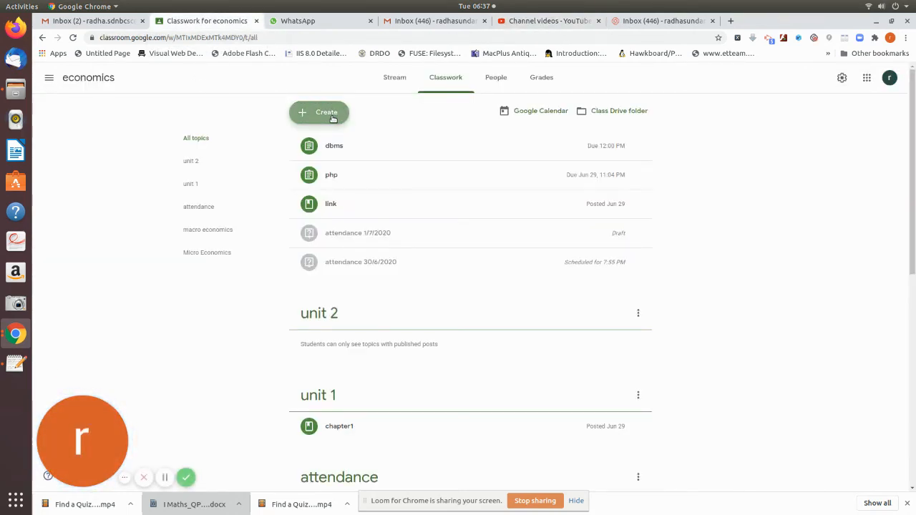
{"action": "left_click", "coordinate": [318, 112]}
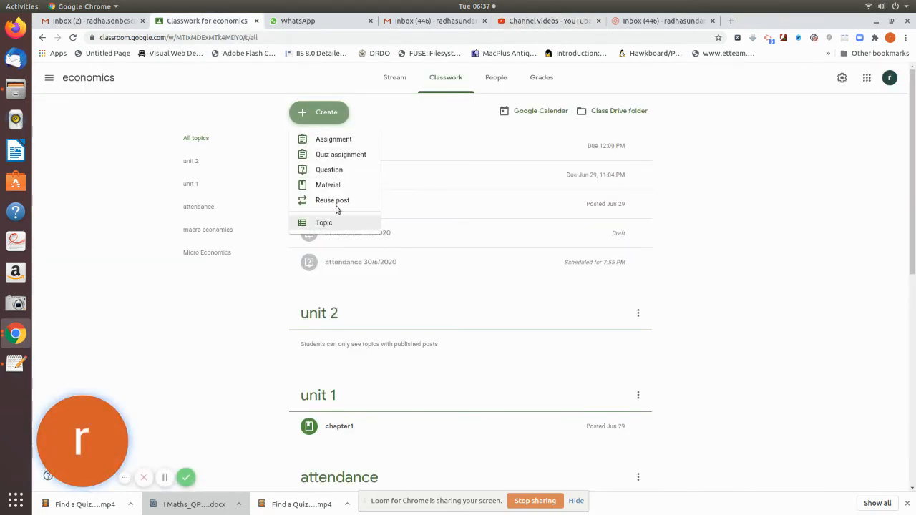
{"action": "mouse_move", "coordinate": [328, 185]}
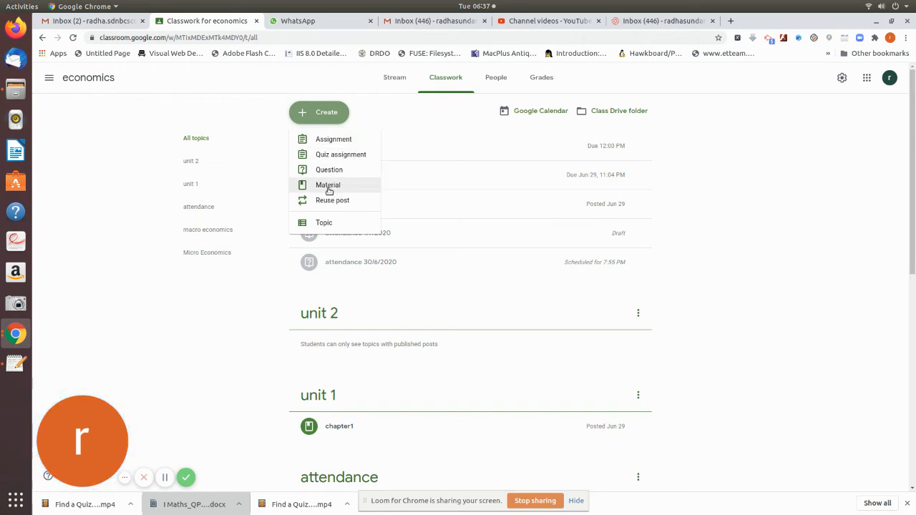
{"action": "left_click", "coordinate": [326, 185]}
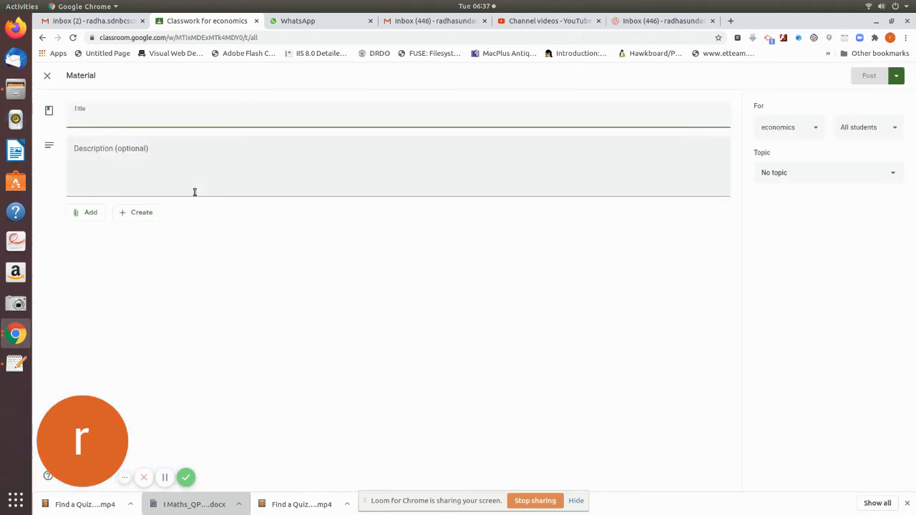
{"action": "type", "text": "c"}
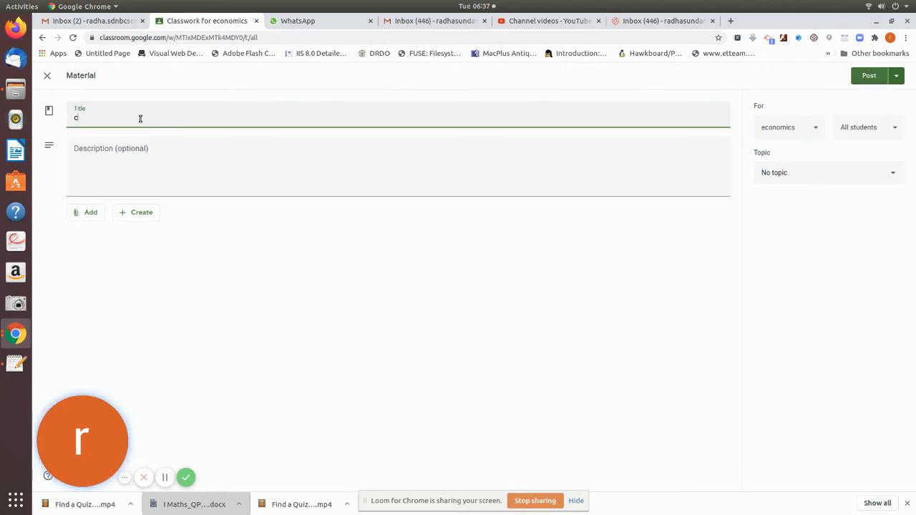
{"action": "type", "text": "reation"}
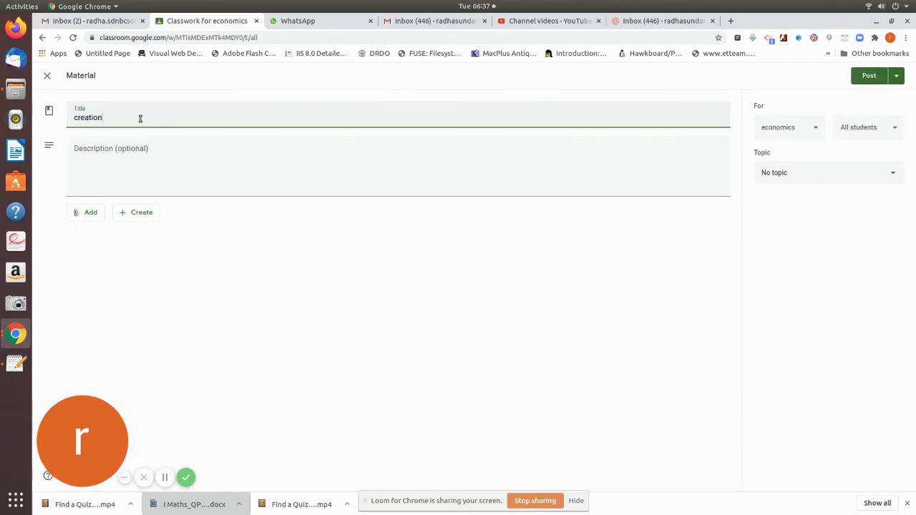
{"action": "type", "text": "of quiz"}
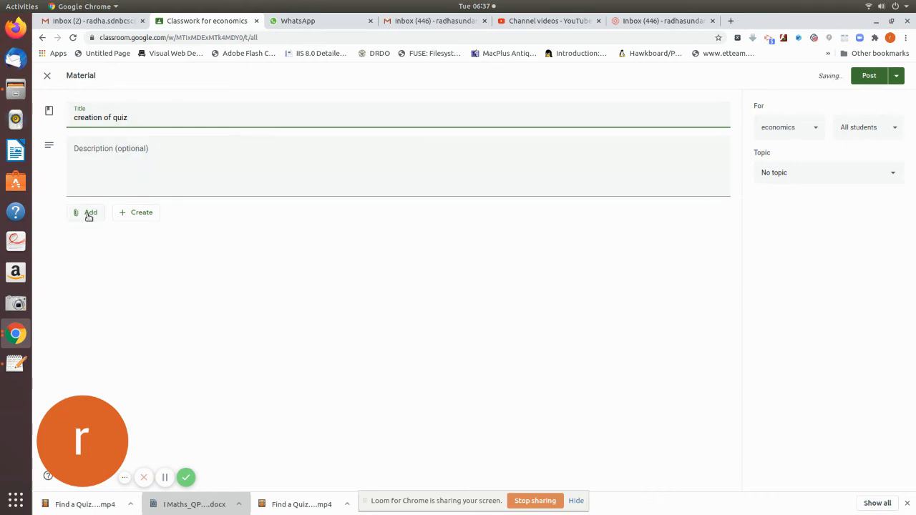
Choose YouTube from the material's attachment options under the description.
{"action": "left_click", "coordinate": [86, 212]}
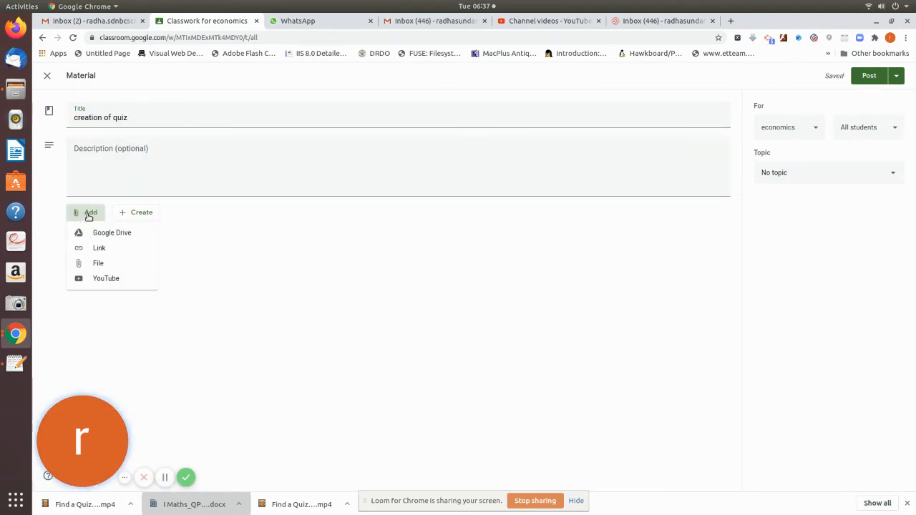
{"action": "mouse_move", "coordinate": [98, 247]}
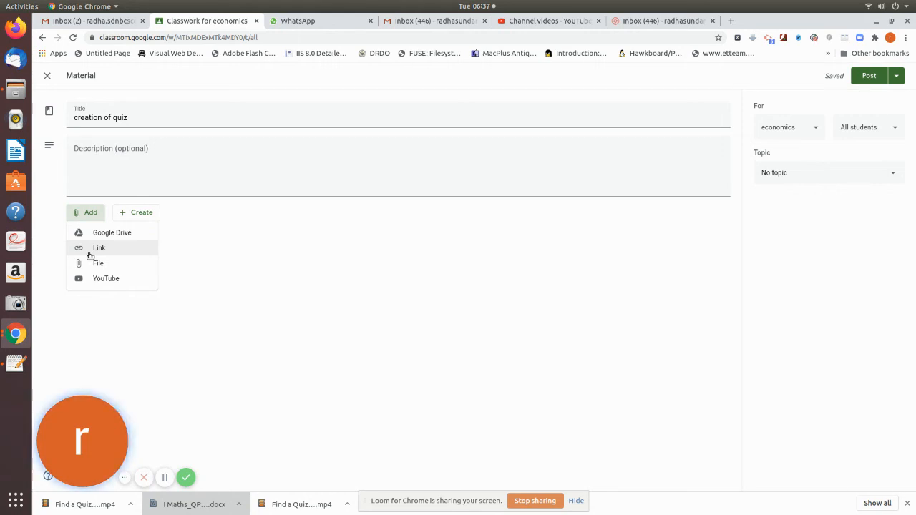
{"action": "mouse_move", "coordinate": [106, 278]}
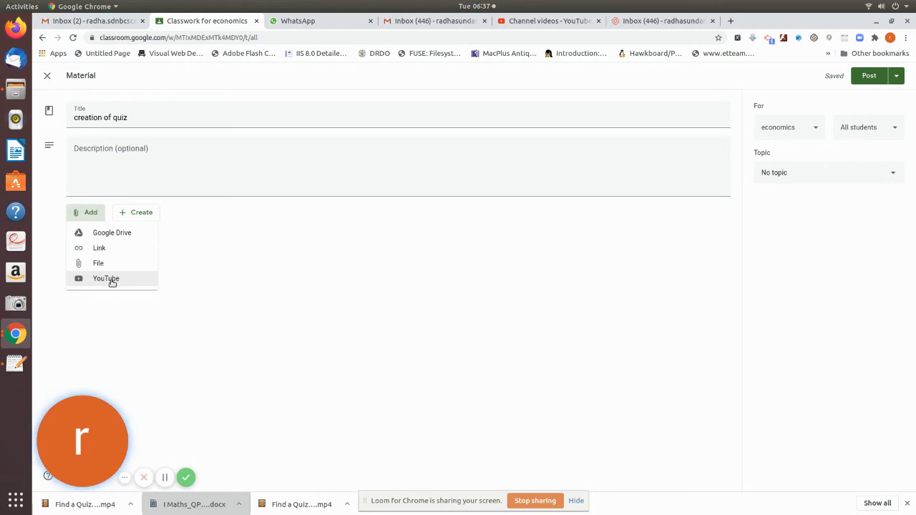
{"action": "mouse_move", "coordinate": [99, 248]}
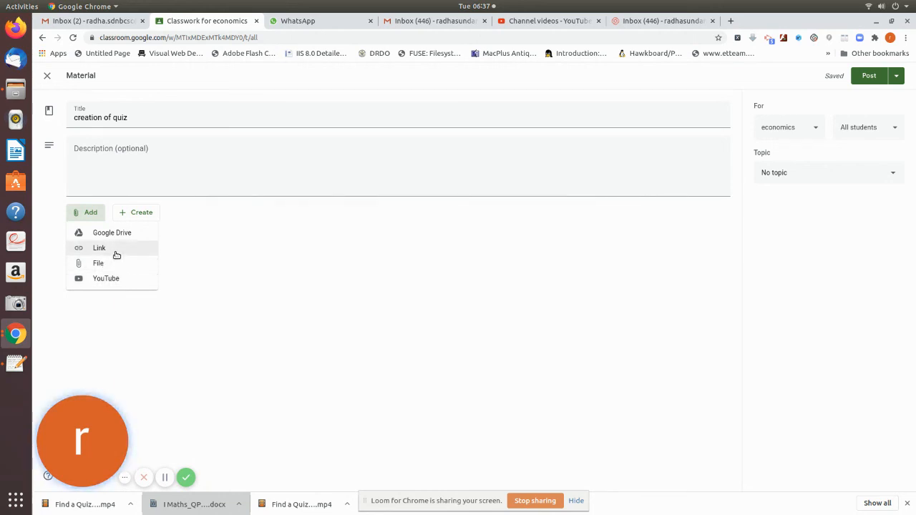
{"action": "mouse_move", "coordinate": [106, 277]}
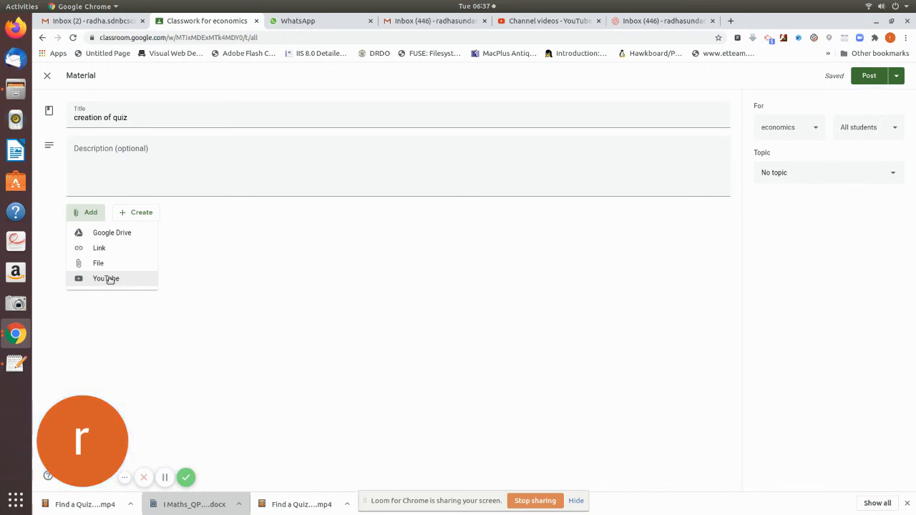
{"action": "left_click", "coordinate": [106, 278]}
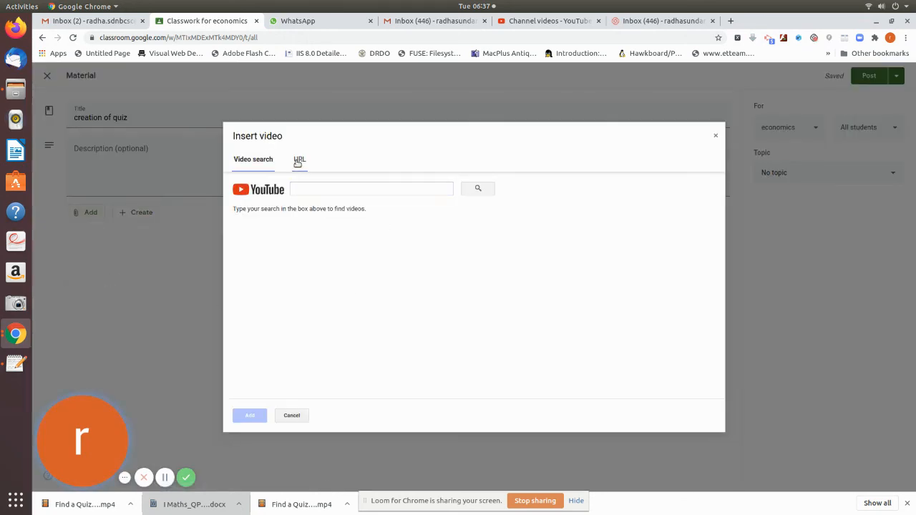
{"action": "left_click", "coordinate": [299, 159]}
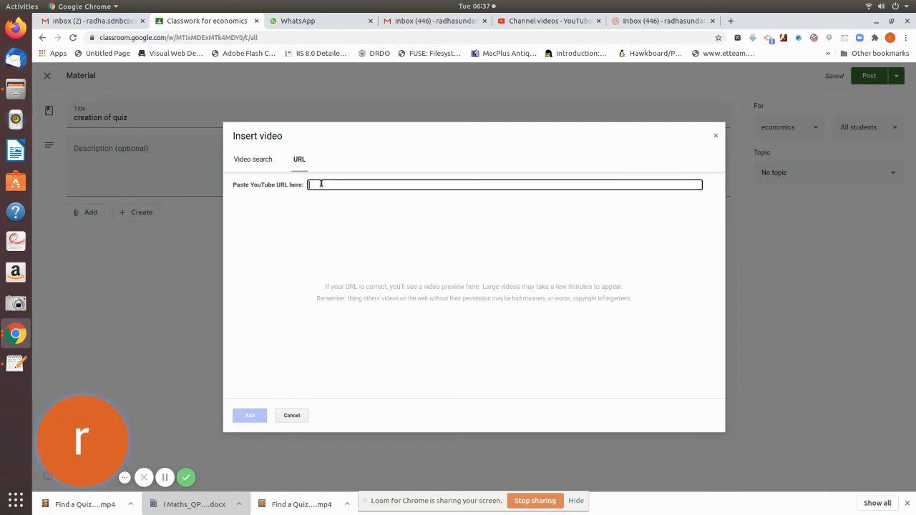
{"action": "type", "text": "https://youtu.be/MX6-Y1tDFdA"}
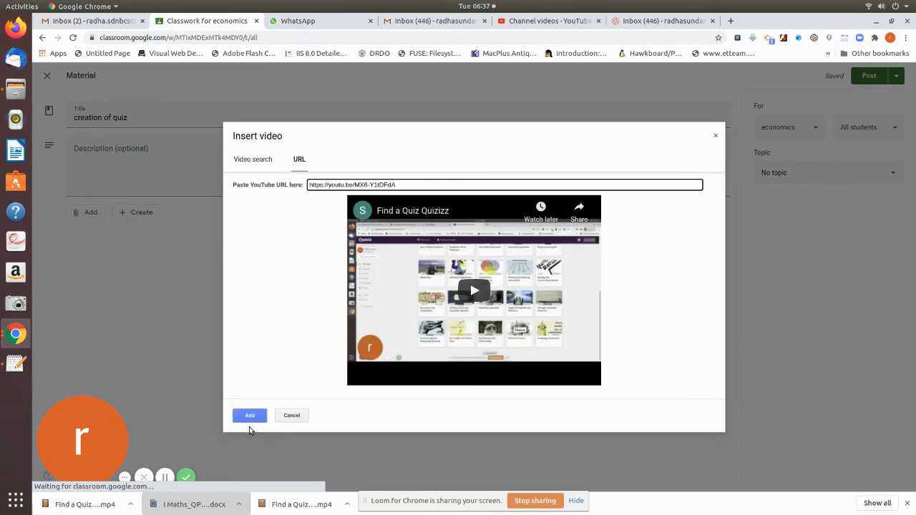
{"action": "left_click", "coordinate": [249, 415]}
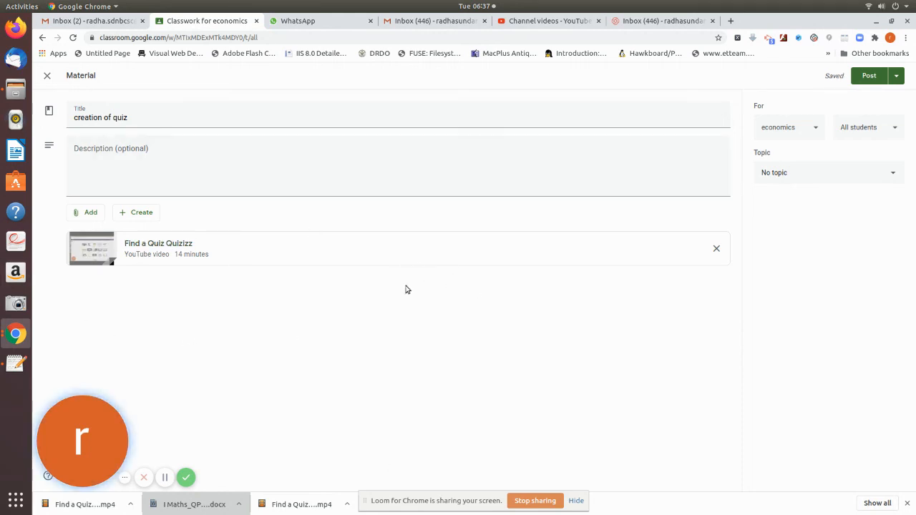
{"action": "mouse_move", "coordinate": [160, 278]}
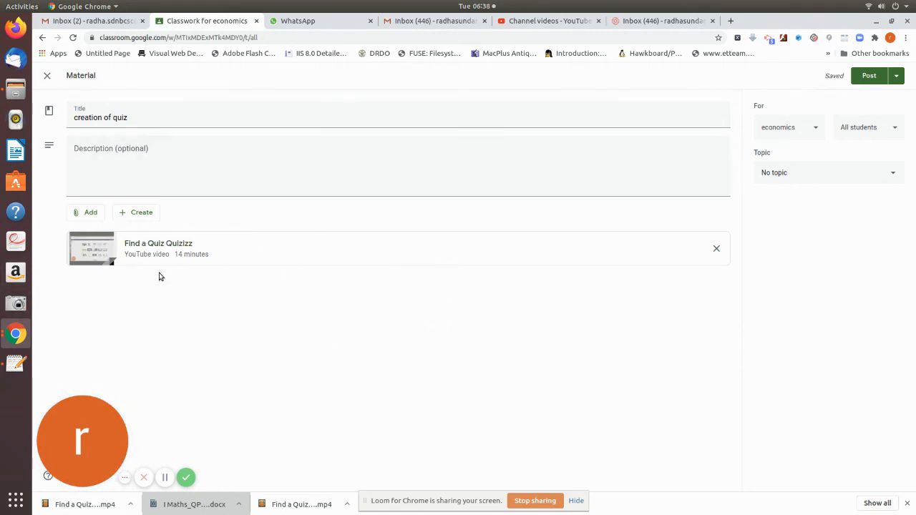